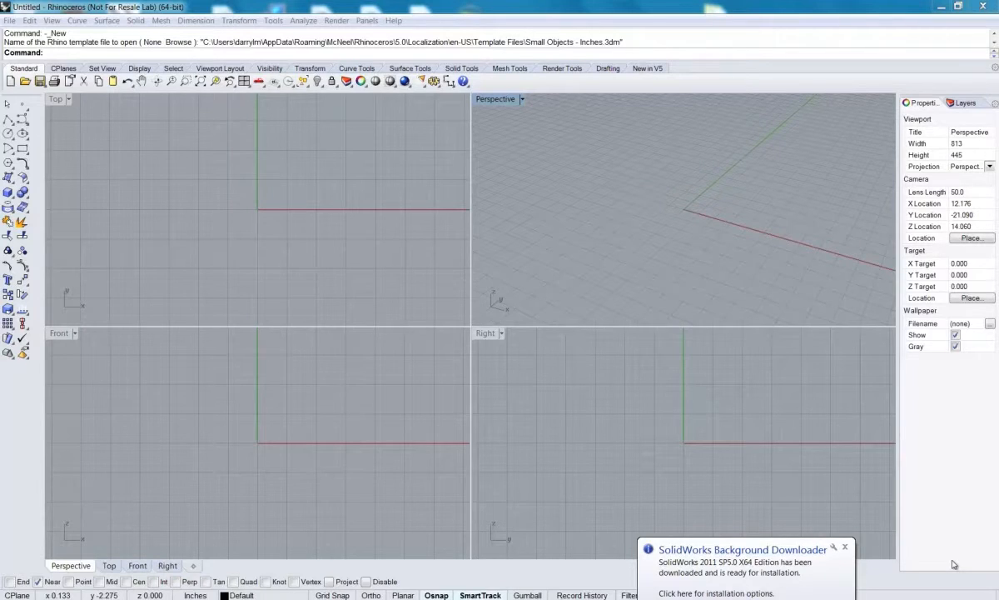
{"action": "mouse_move", "coordinate": [654, 251]}
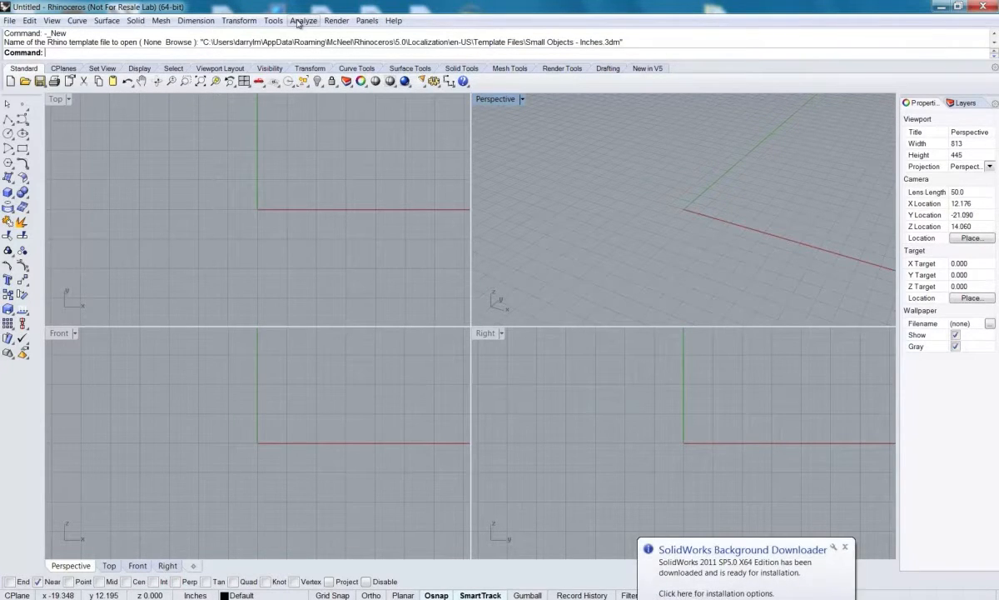
{"action": "mouse_move", "coordinate": [273, 20]}
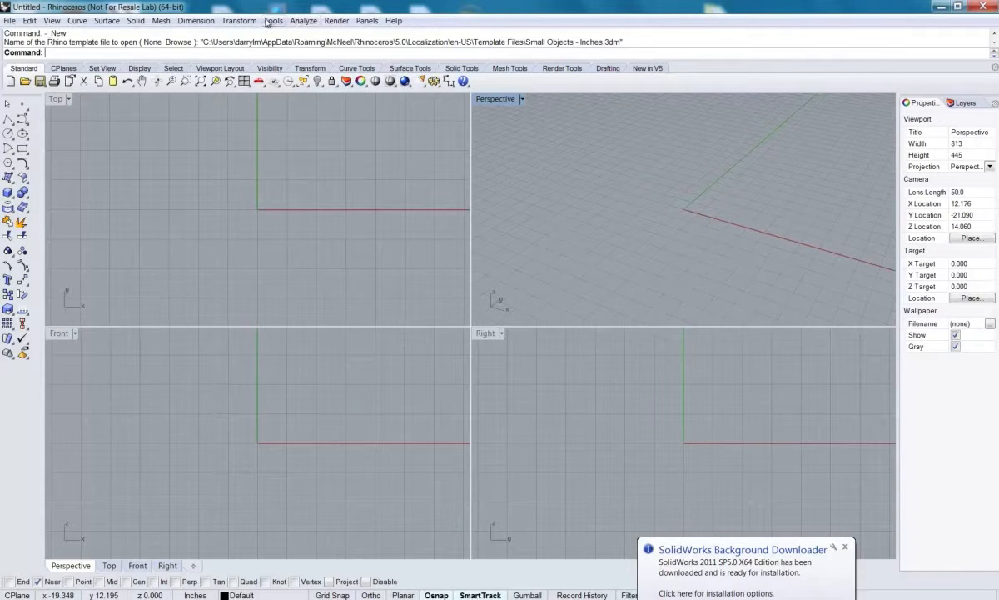
Step: Turn on the 3-D Digitizing toolbar in Toolbar Layout and accept the change
{"action": "left_click", "coordinate": [273, 20]}
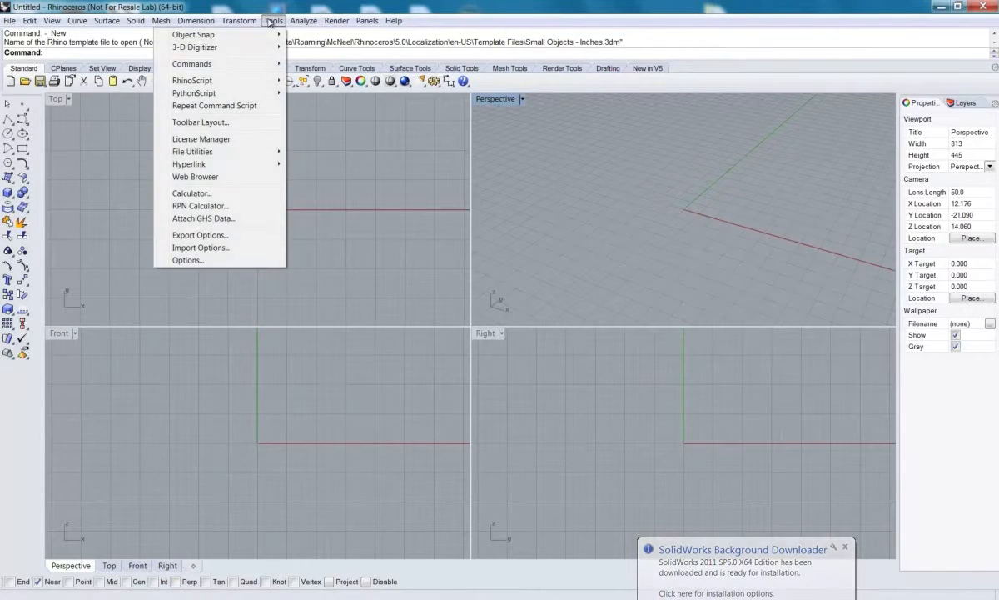
{"action": "mouse_move", "coordinate": [200, 123]}
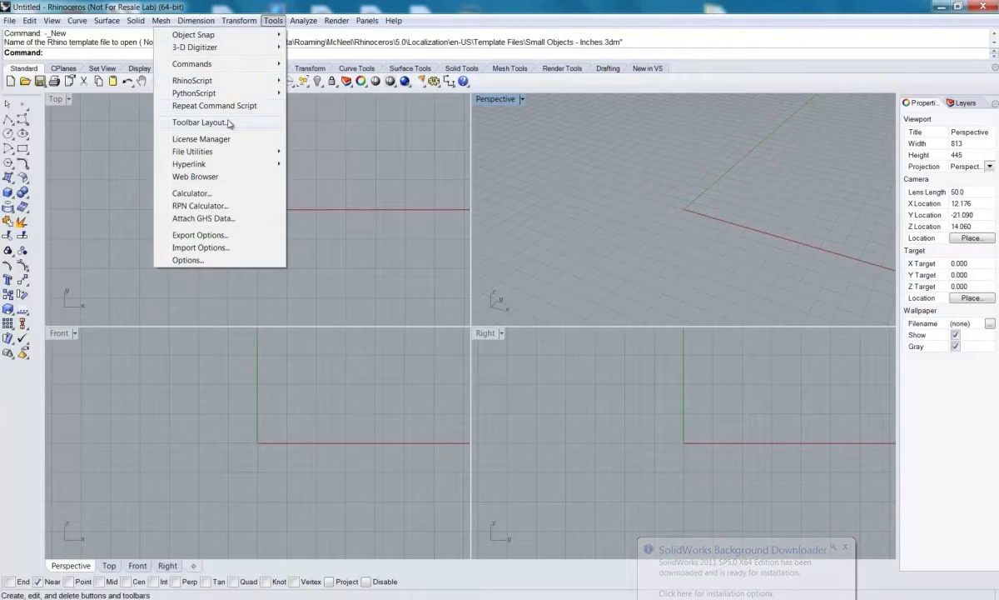
{"action": "left_click", "coordinate": [197, 123]}
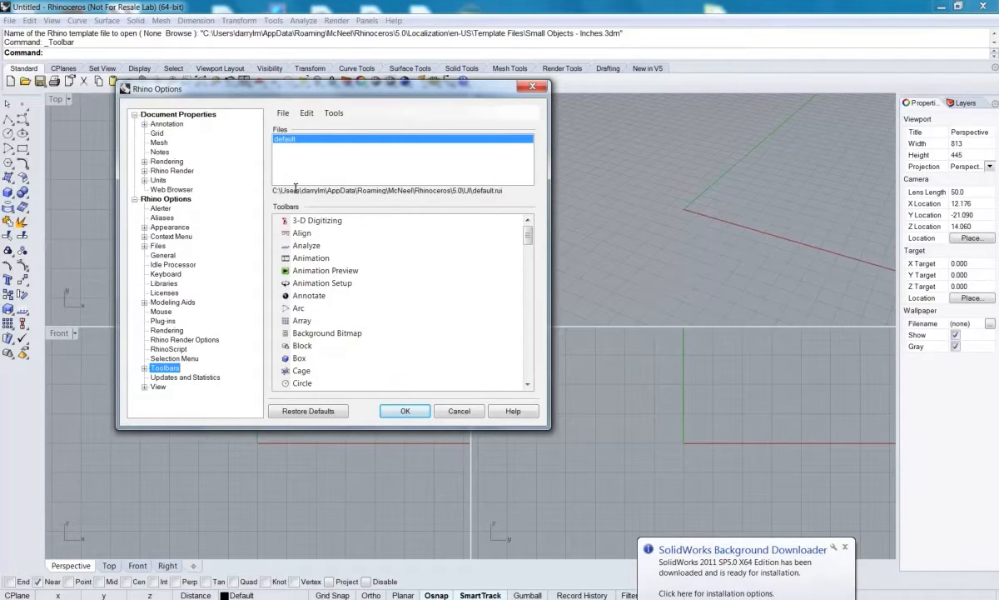
{"action": "left_click", "coordinate": [302, 232]}
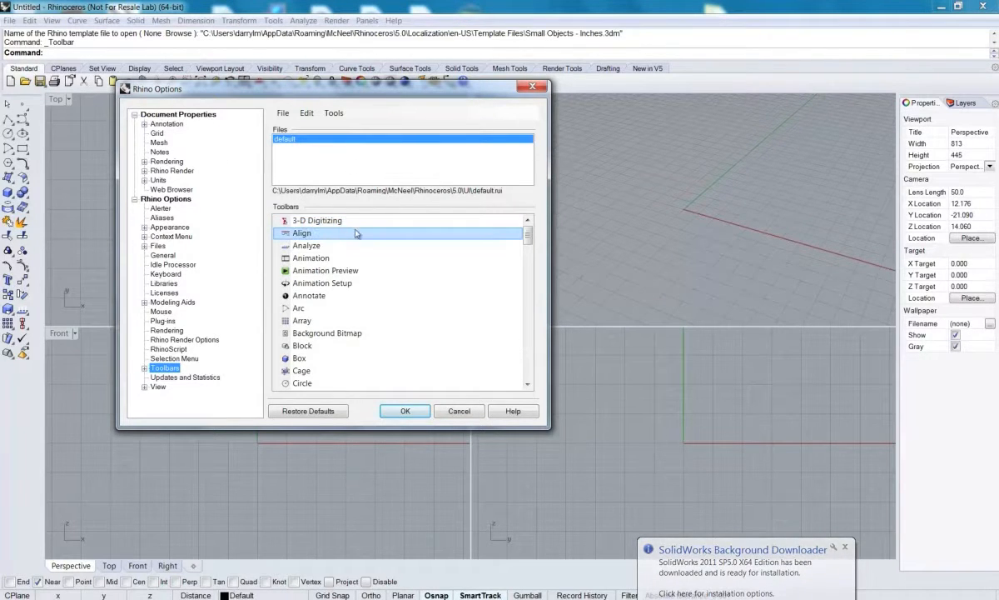
{"action": "left_click", "coordinate": [317, 219]}
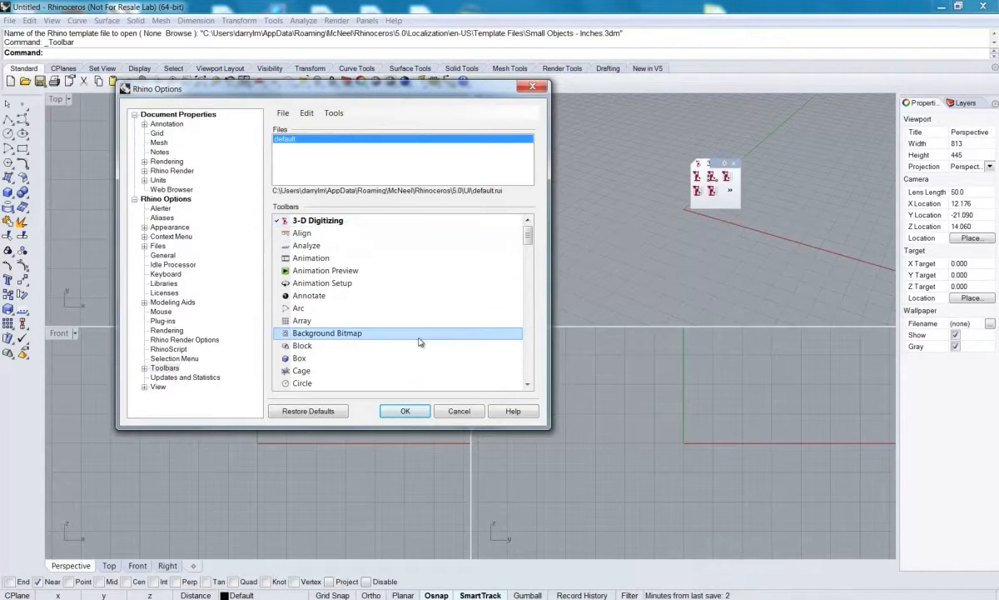
{"action": "left_click", "coordinate": [405, 410]}
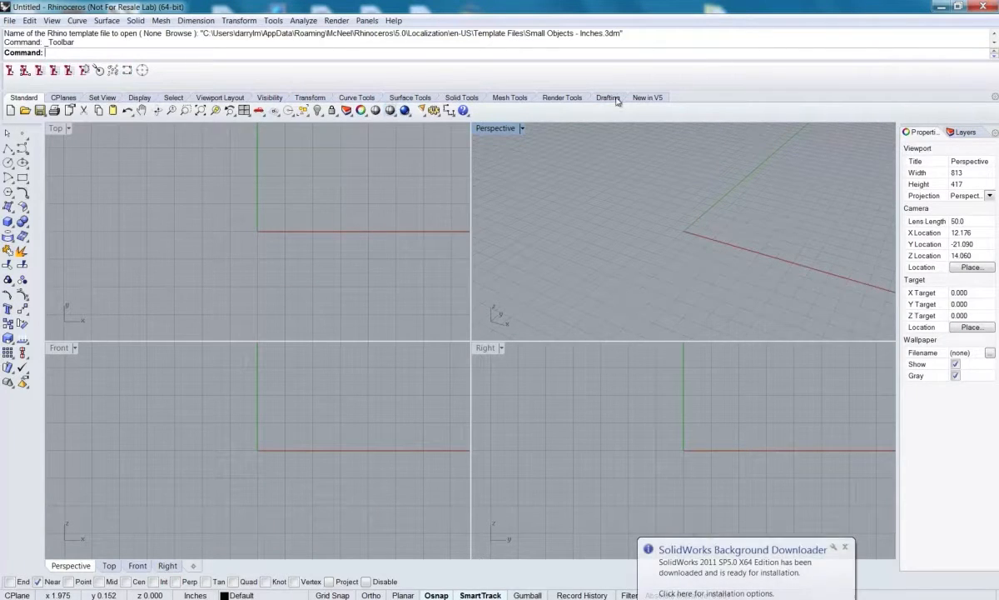
{"action": "mouse_move", "coordinate": [274, 85]}
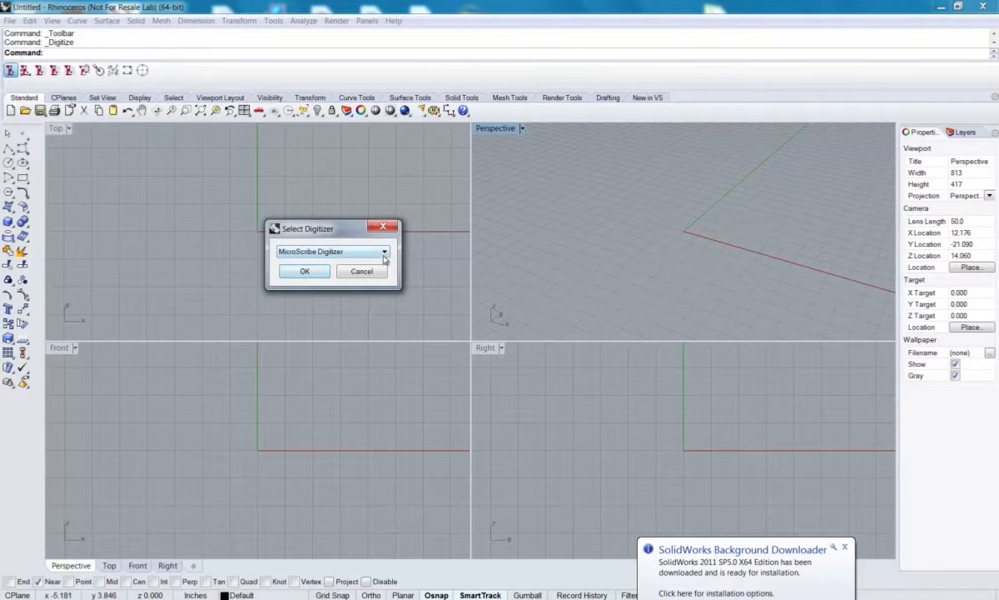
Step: Select MicroScribe Digitizer from the Select Digitizer list and confirm
{"action": "left_click", "coordinate": [382, 251]}
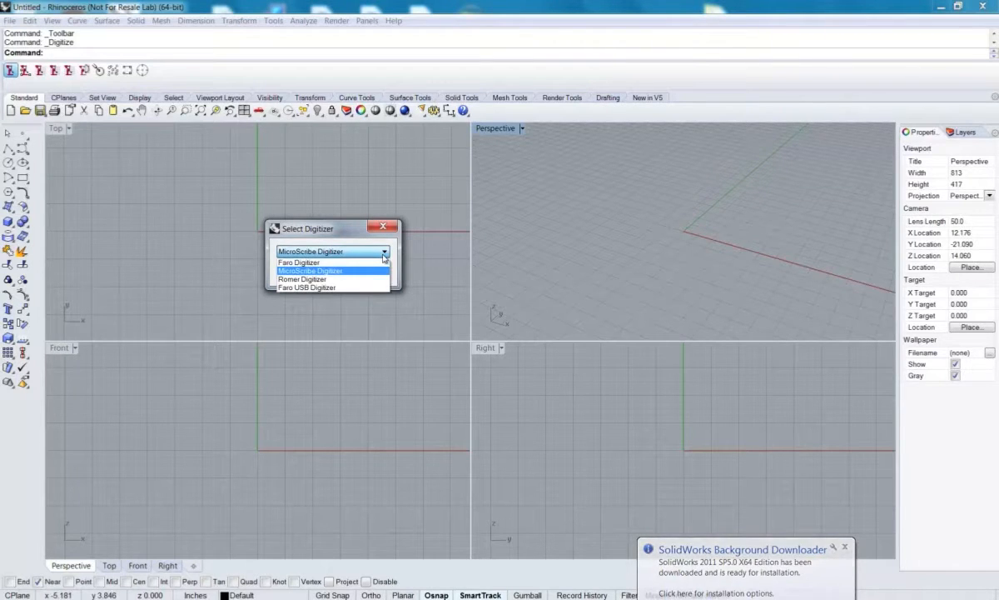
{"action": "left_click", "coordinate": [325, 270]}
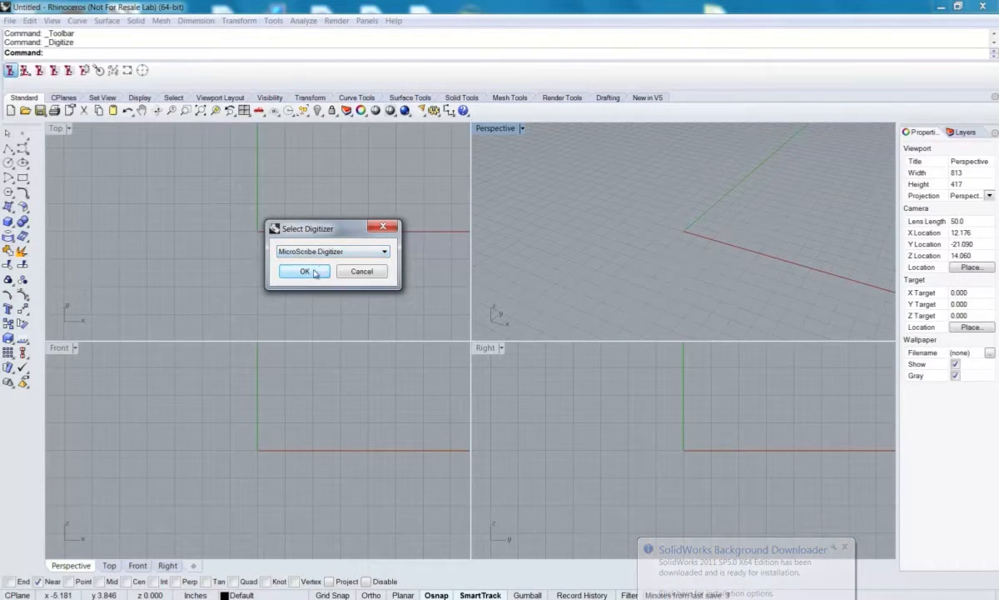
{"action": "left_click", "coordinate": [304, 271]}
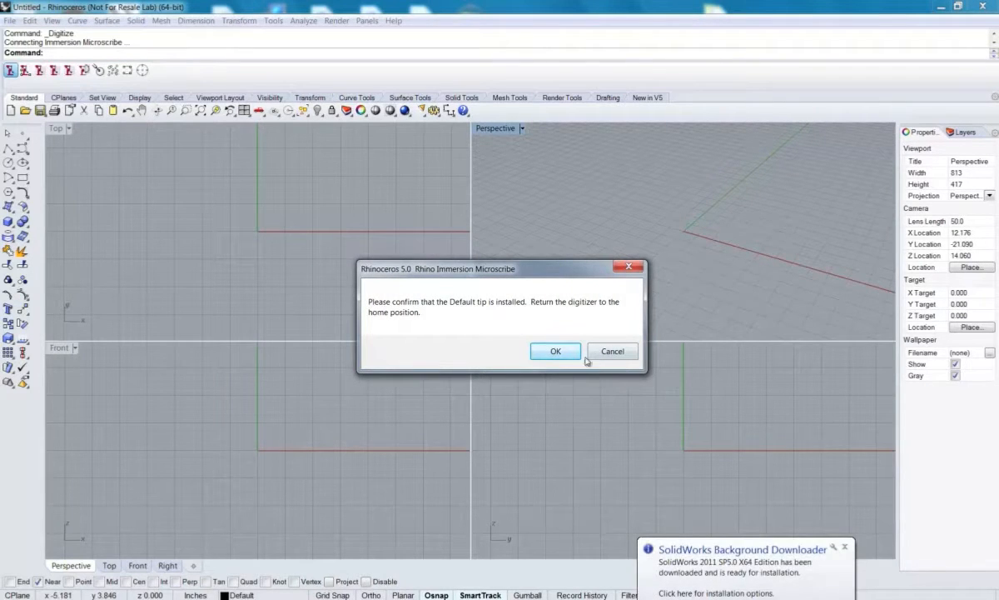
{"action": "mouse_move", "coordinate": [403, 296]}
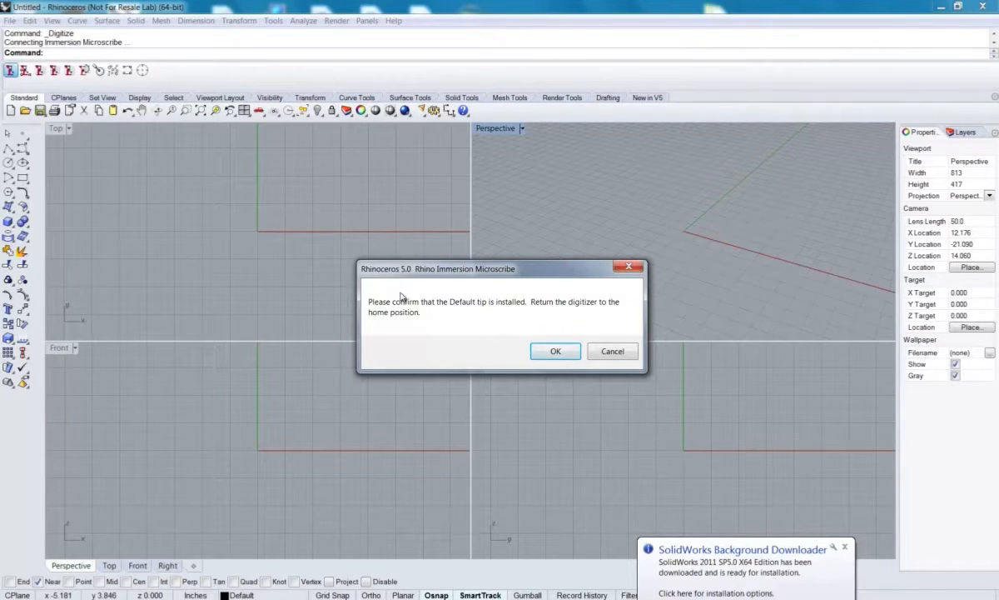
{"action": "mouse_move", "coordinate": [540, 324]}
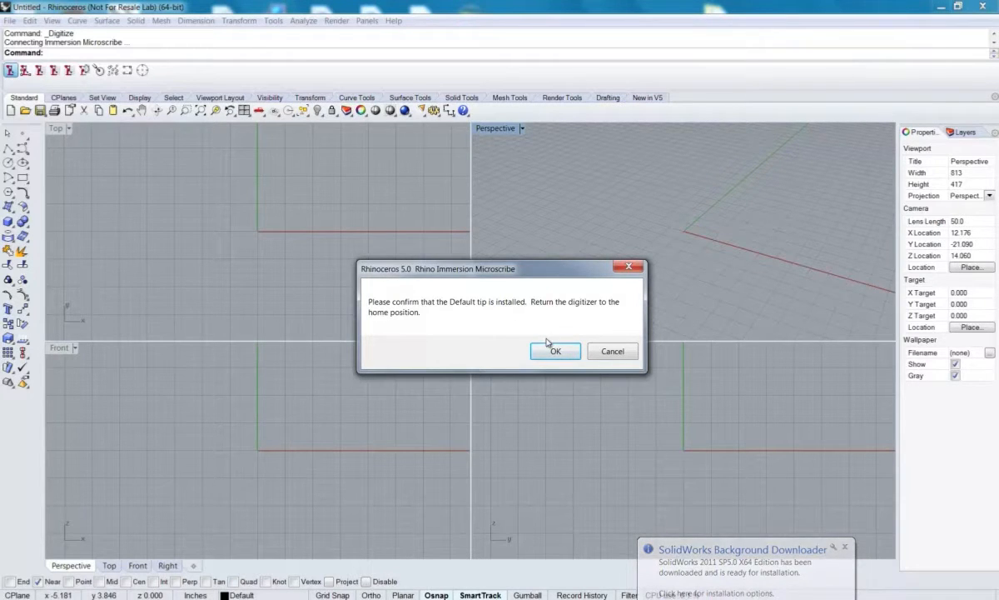
Step: Confirm the default tip is installed on the MicroScribe
{"action": "left_click", "coordinate": [554, 350]}
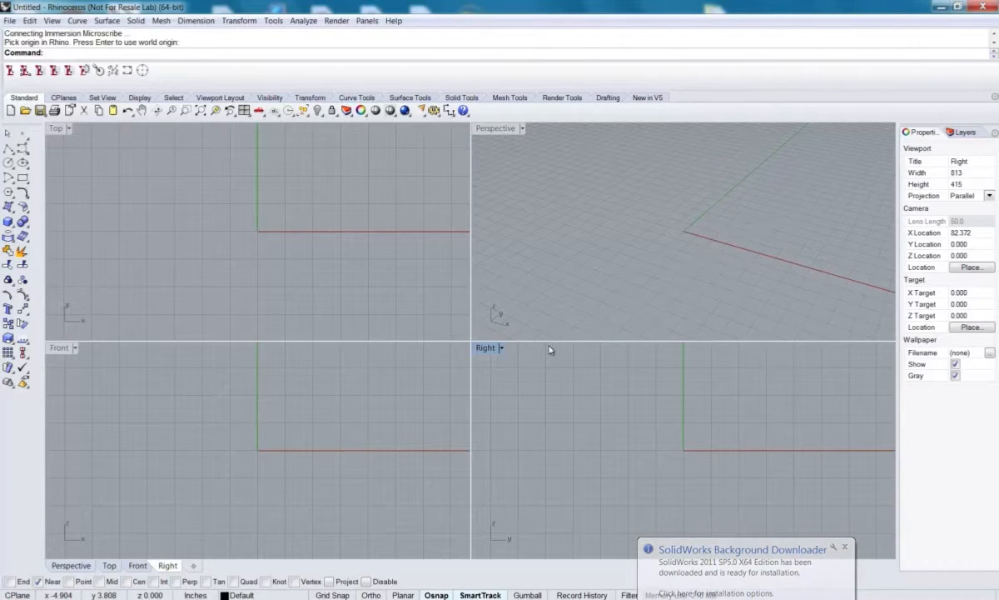
{"action": "mouse_move", "coordinate": [240, 298]}
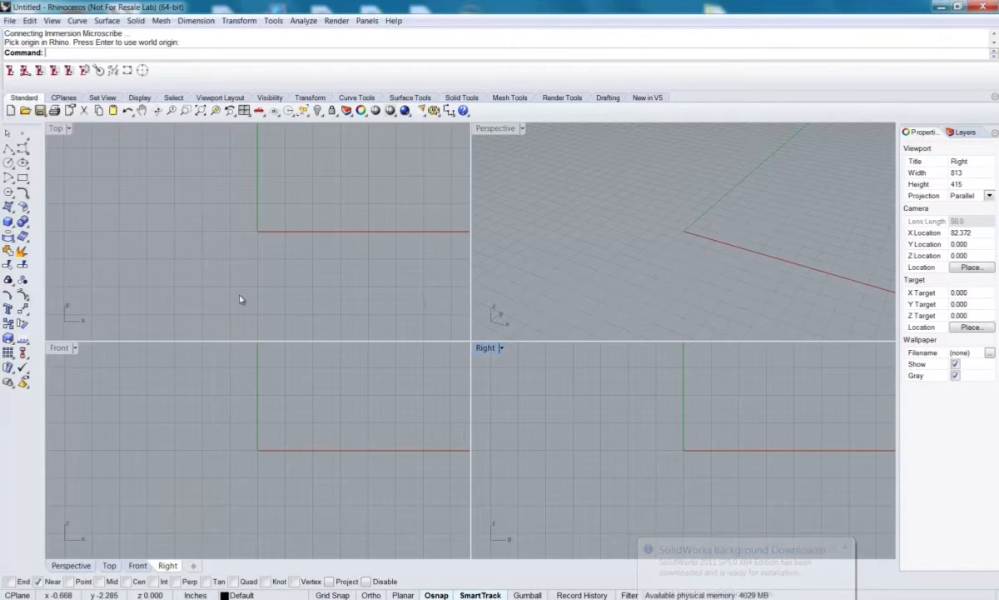
{"action": "mouse_move", "coordinate": [497, 232]}
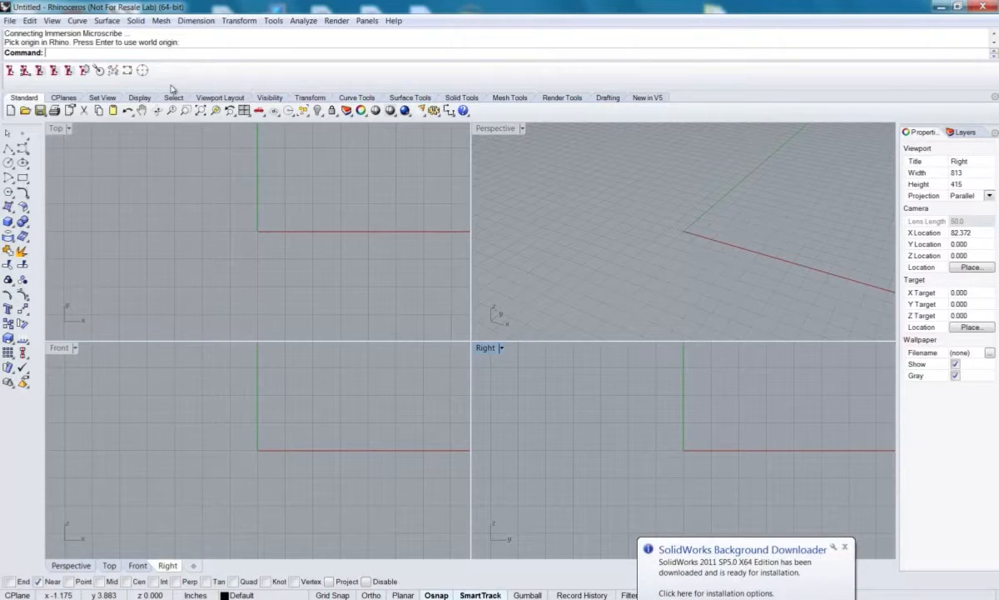
{"action": "mouse_move", "coordinate": [141, 70]}
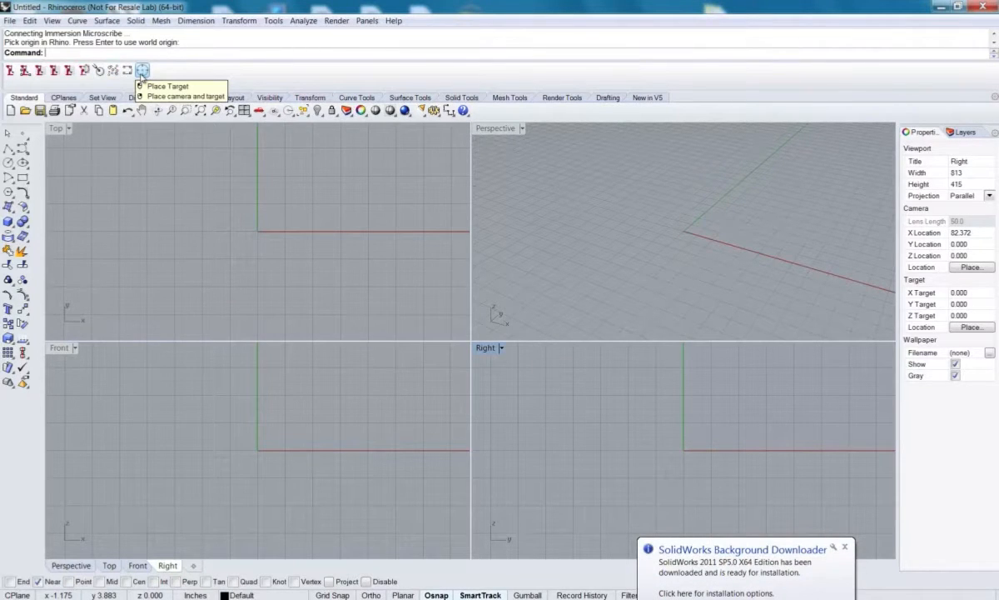
{"action": "mouse_move", "coordinate": [114, 70]}
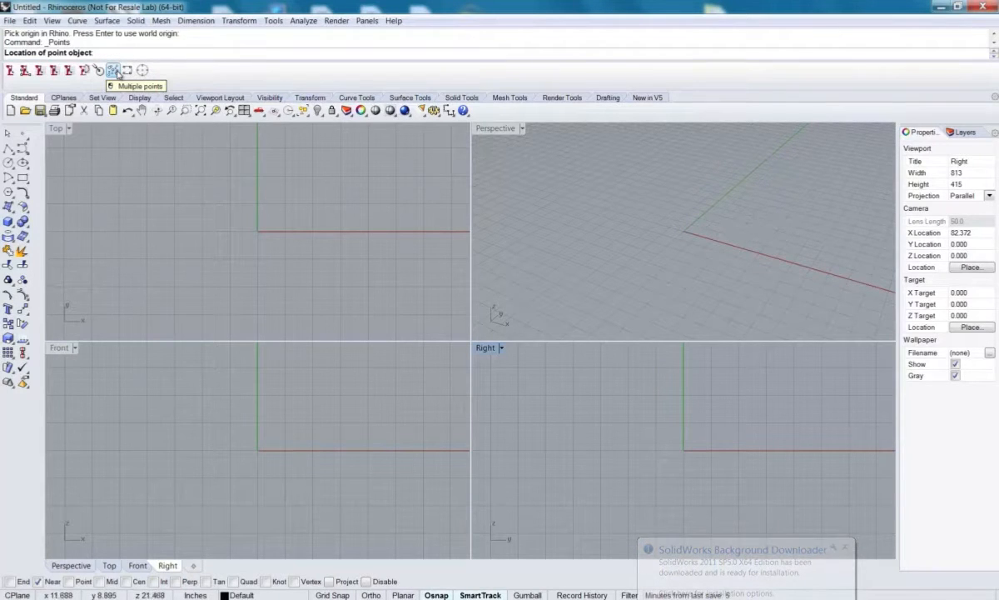
Step: Place multiple digitized point objects with the Multiple points tool
{"action": "left_click", "coordinate": [360, 182]}
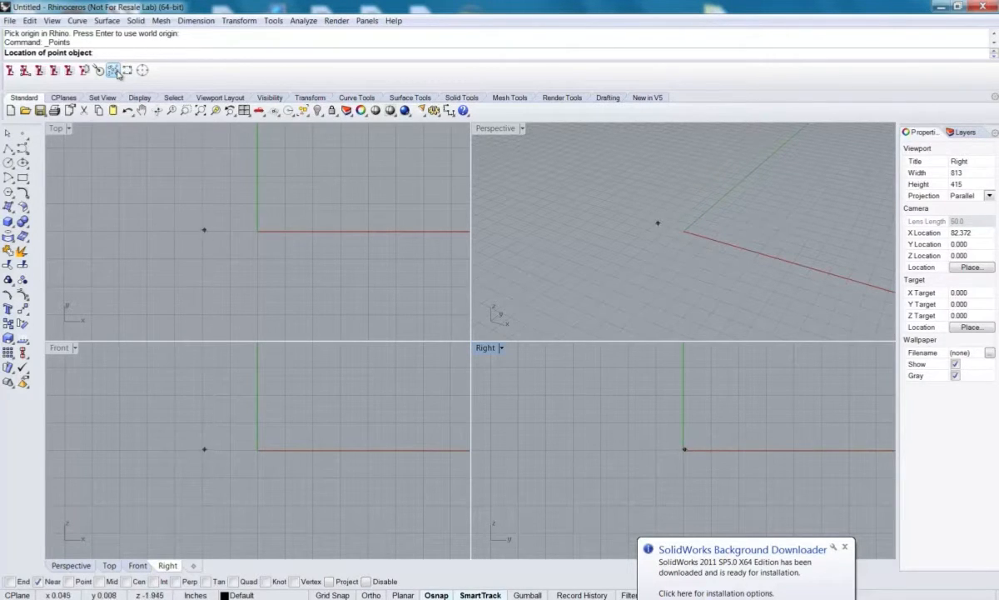
{"action": "left_click", "coordinate": [295, 231]}
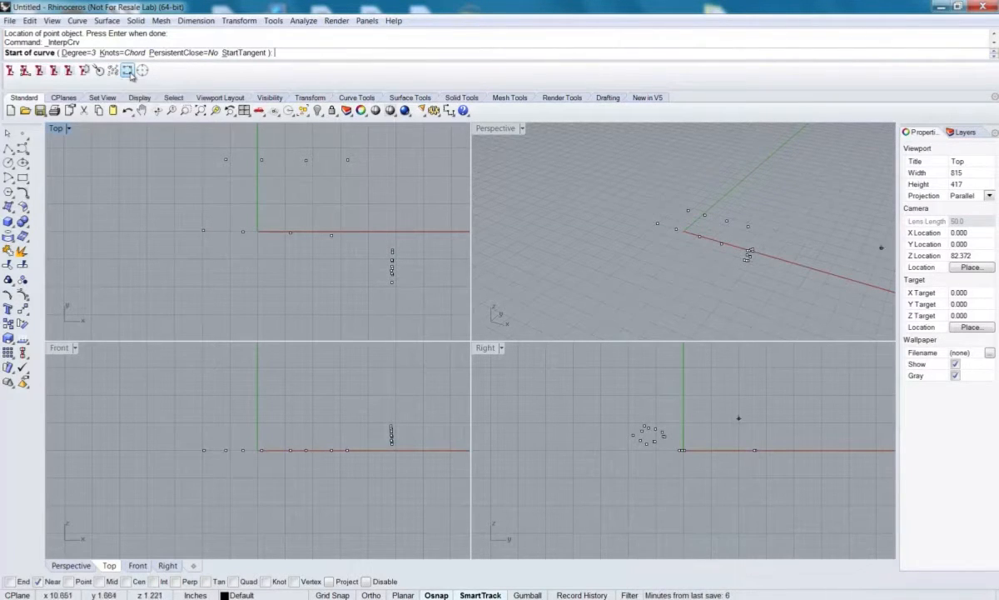
Step: Start an interpolated curve through digitized points
{"action": "left_click", "coordinate": [832, 260]}
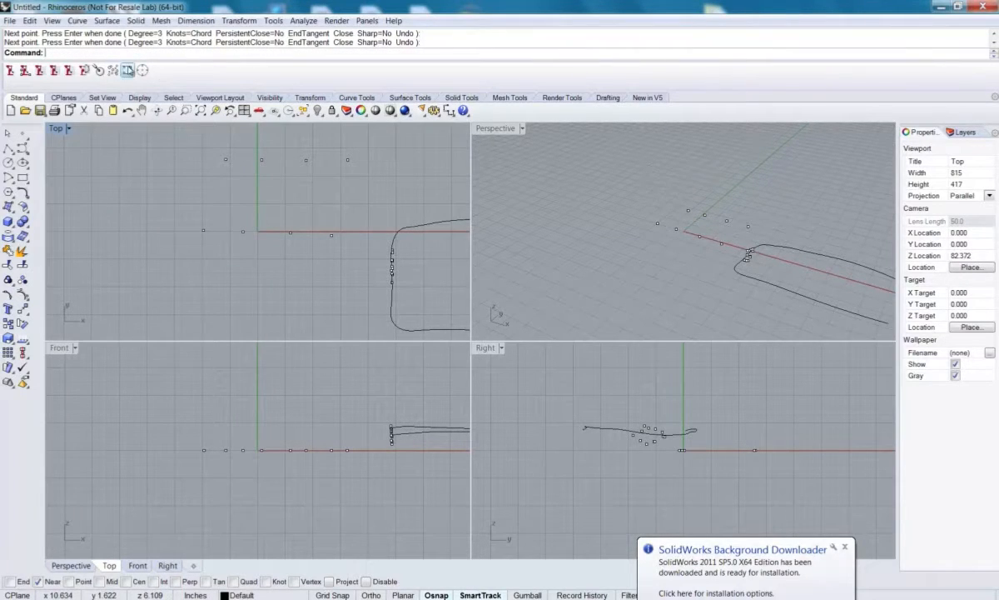
{"action": "mouse_move", "coordinate": [99, 69]}
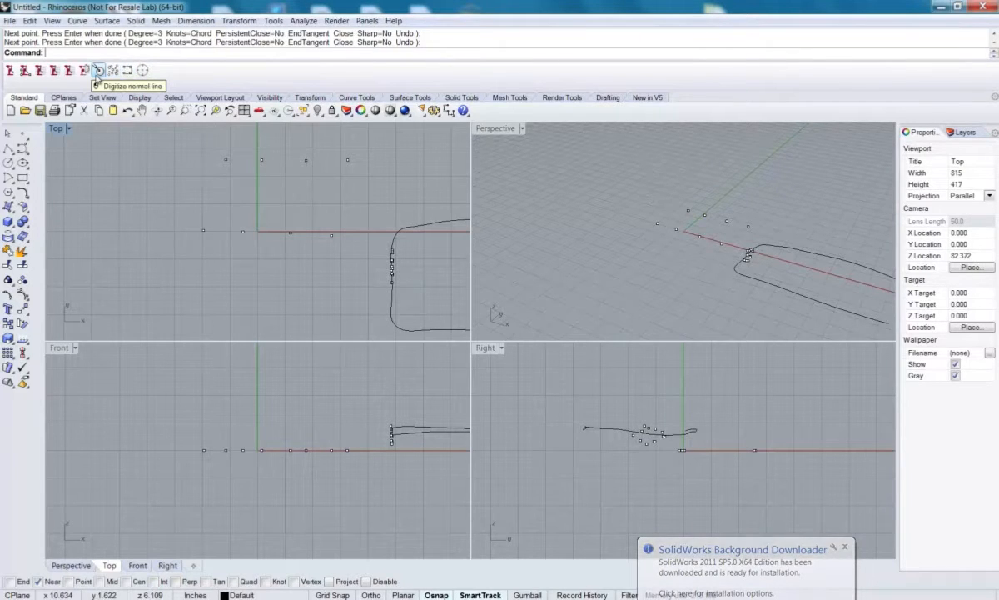
Step: Digitize short normal lines, then activate the Perspective viewport
{"action": "left_click", "coordinate": [98, 69]}
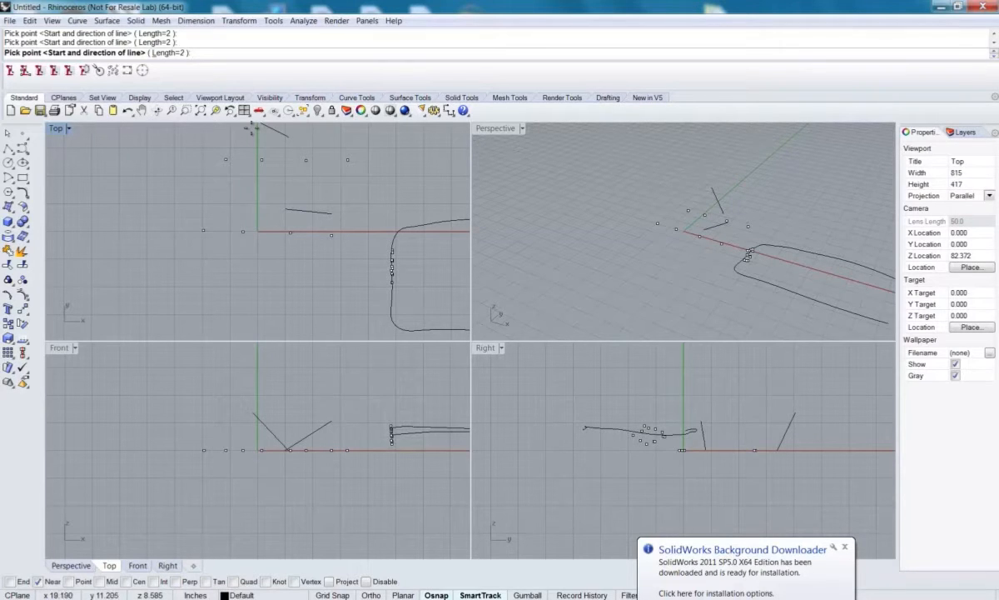
{"action": "mouse_move", "coordinate": [408, 160]}
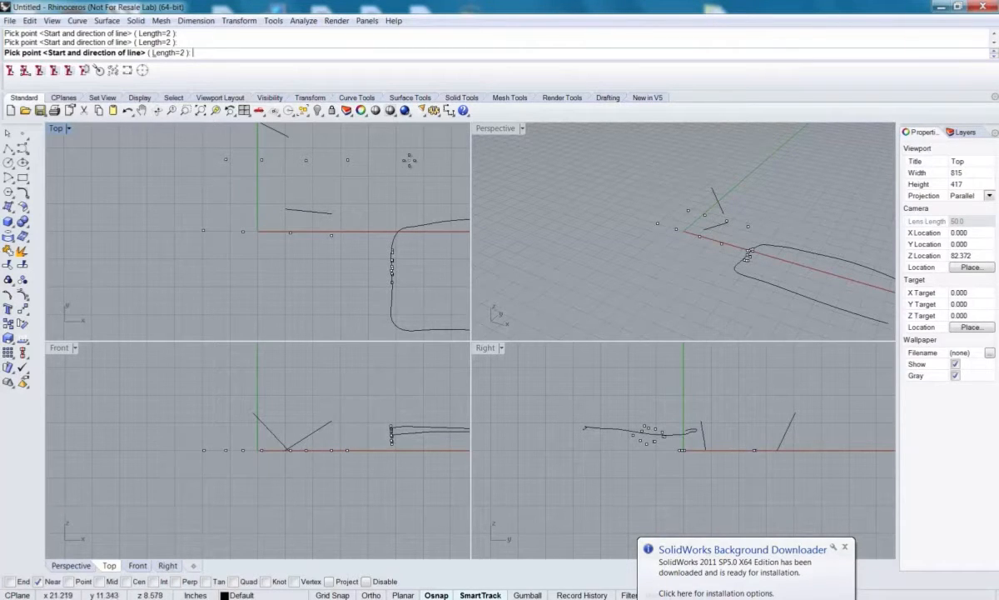
{"action": "left_click", "coordinate": [498, 128]}
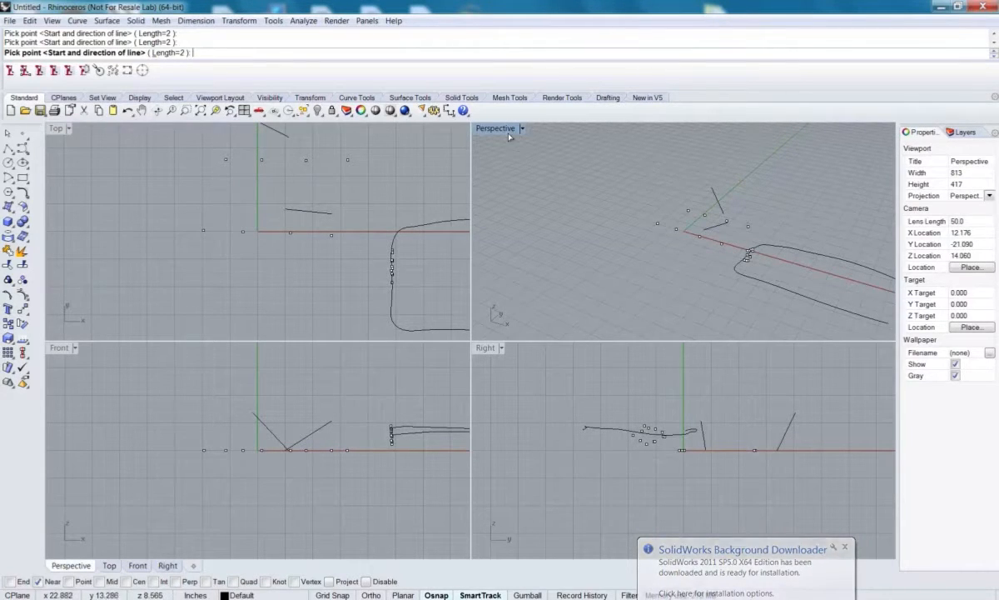
Step: Maximize the Perspective view and set both section plane points near the origin
{"action": "double_click", "coordinate": [494, 128]}
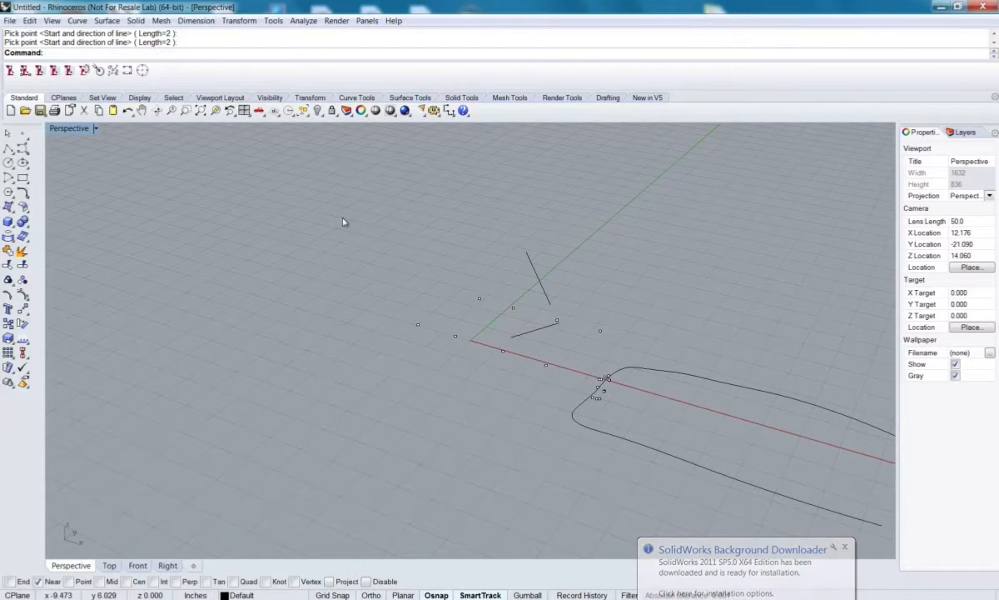
{"action": "mouse_move", "coordinate": [156, 90]}
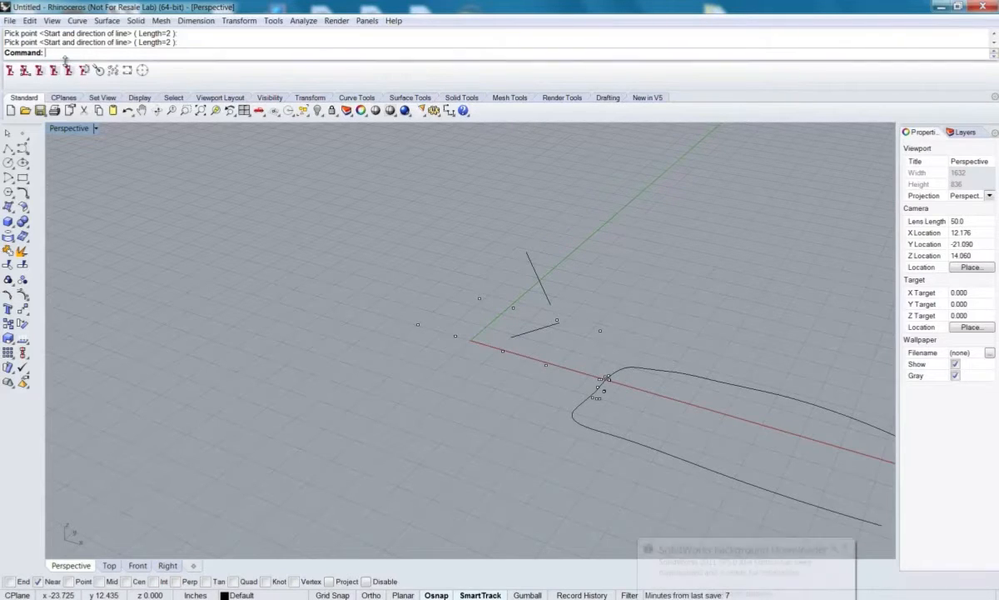
{"action": "mouse_move", "coordinate": [83, 69]}
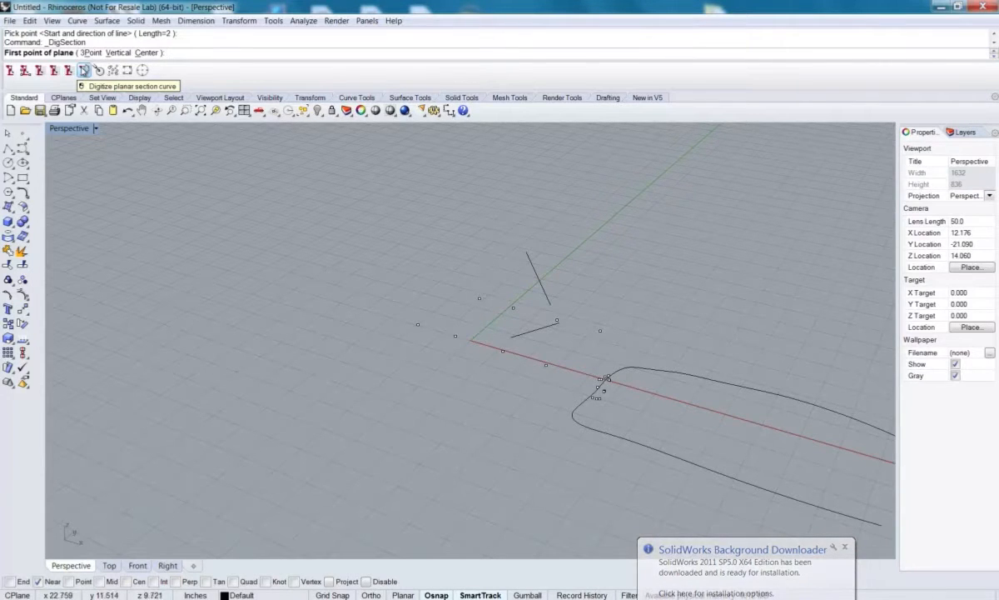
{"action": "mouse_move", "coordinate": [611, 349]}
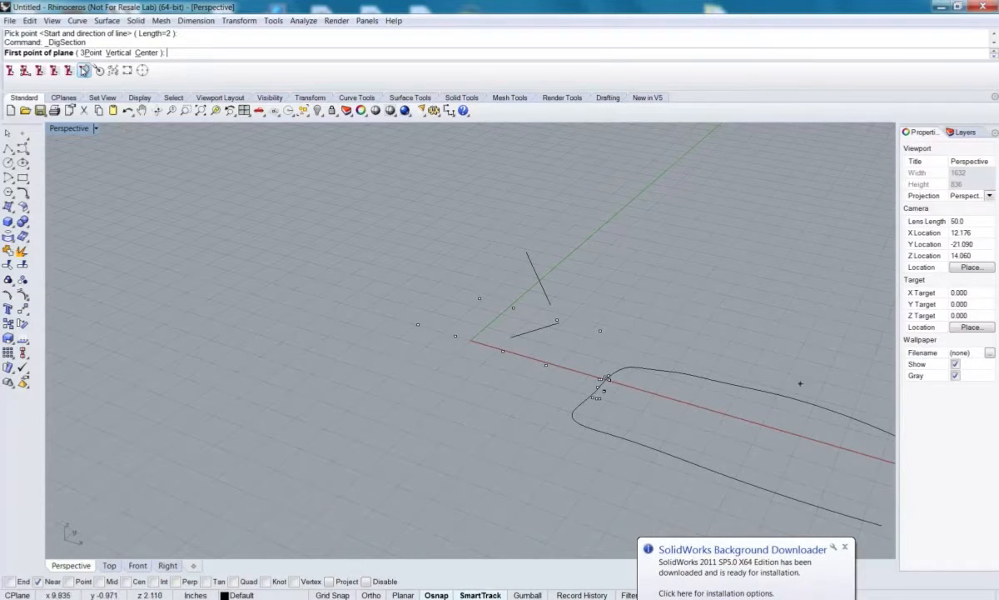
{"action": "mouse_move", "coordinate": [655, 256]}
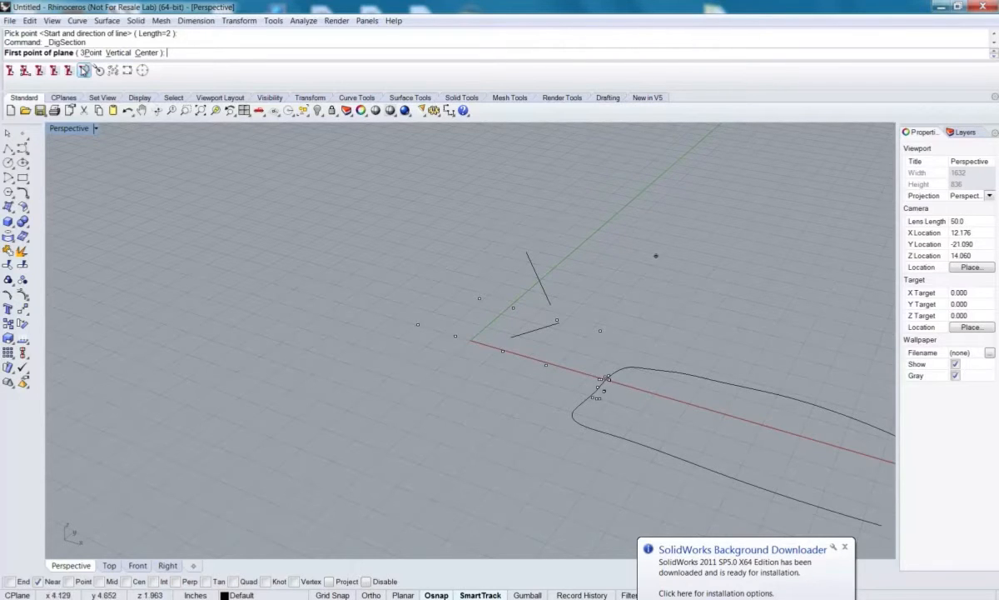
{"action": "mouse_move", "coordinate": [705, 317]}
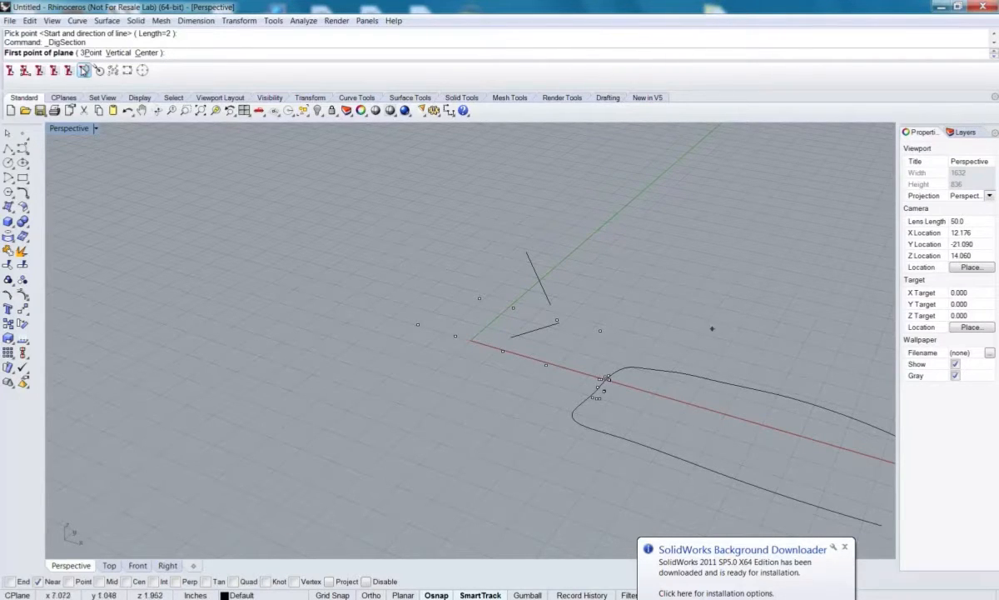
{"action": "mouse_move", "coordinate": [591, 356]}
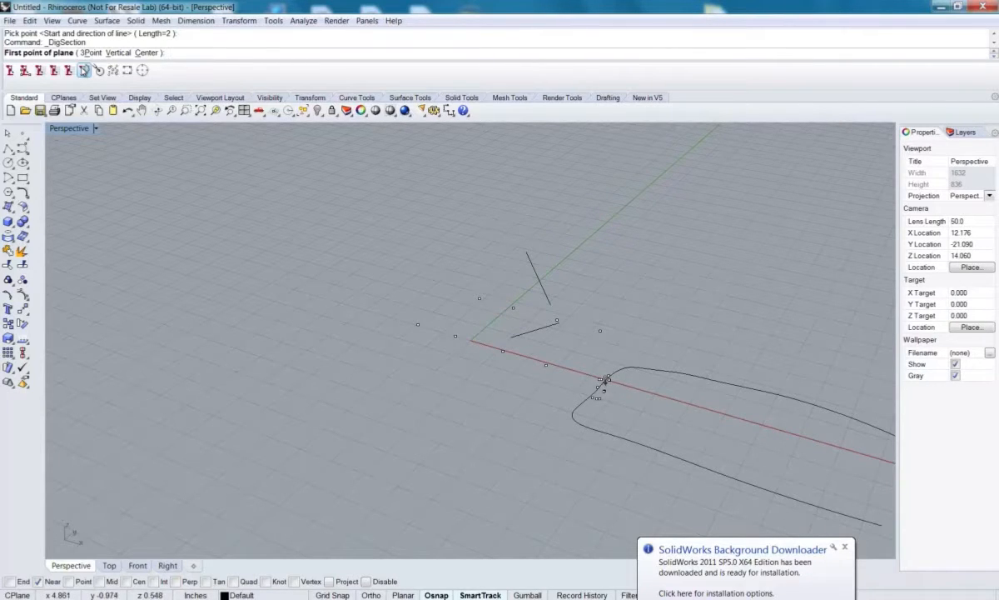
{"action": "left_click", "coordinate": [610, 366]}
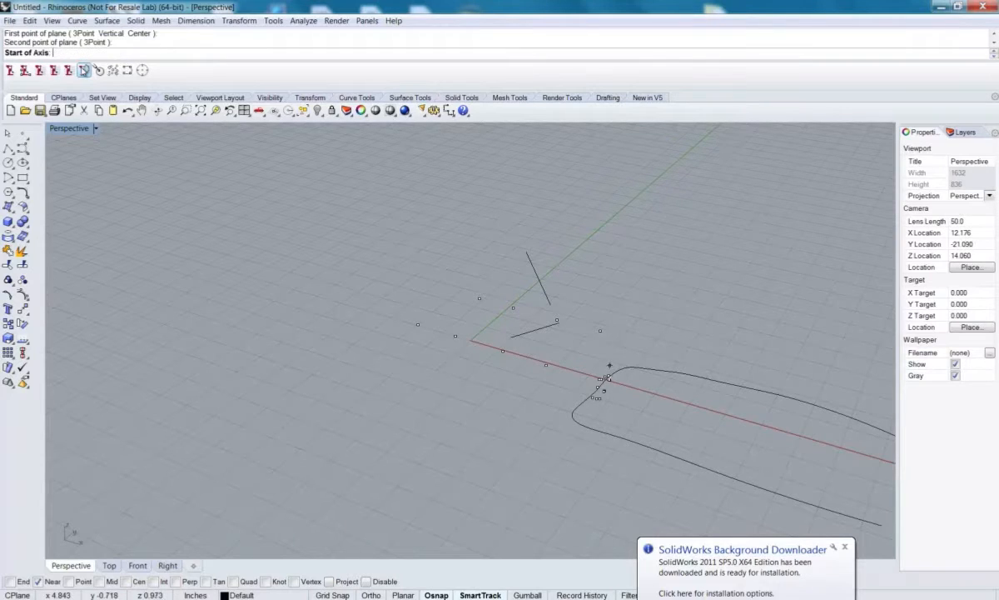
{"action": "left_click", "coordinate": [608, 365]}
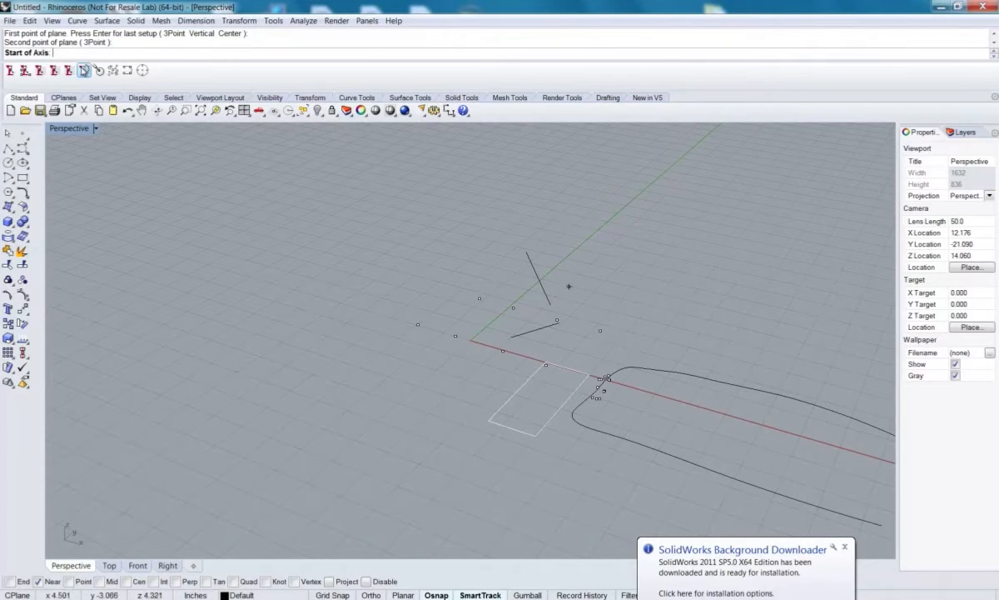
{"action": "mouse_move", "coordinate": [562, 392]}
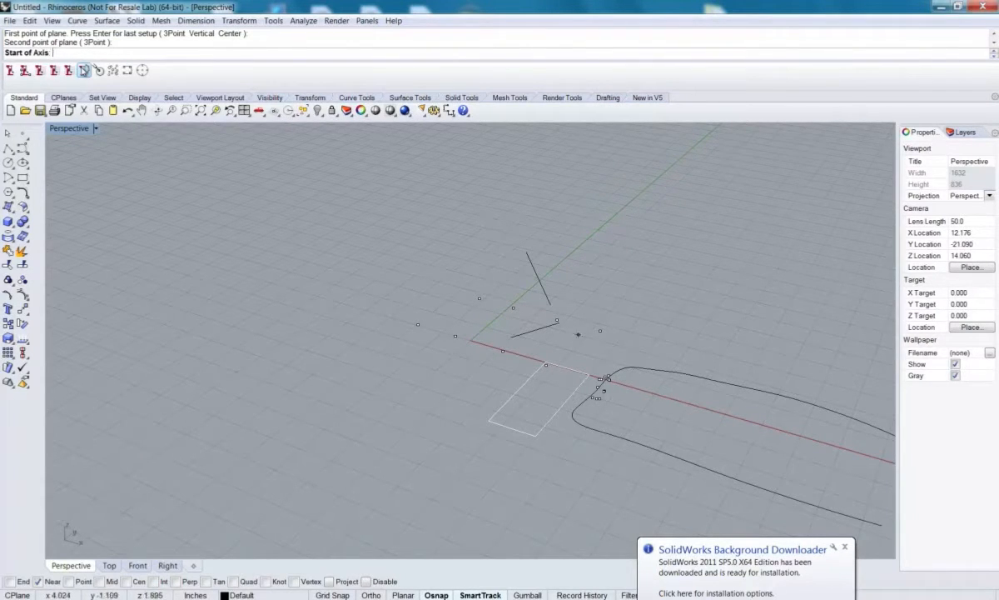
{"action": "mouse_move", "coordinate": [543, 415]}
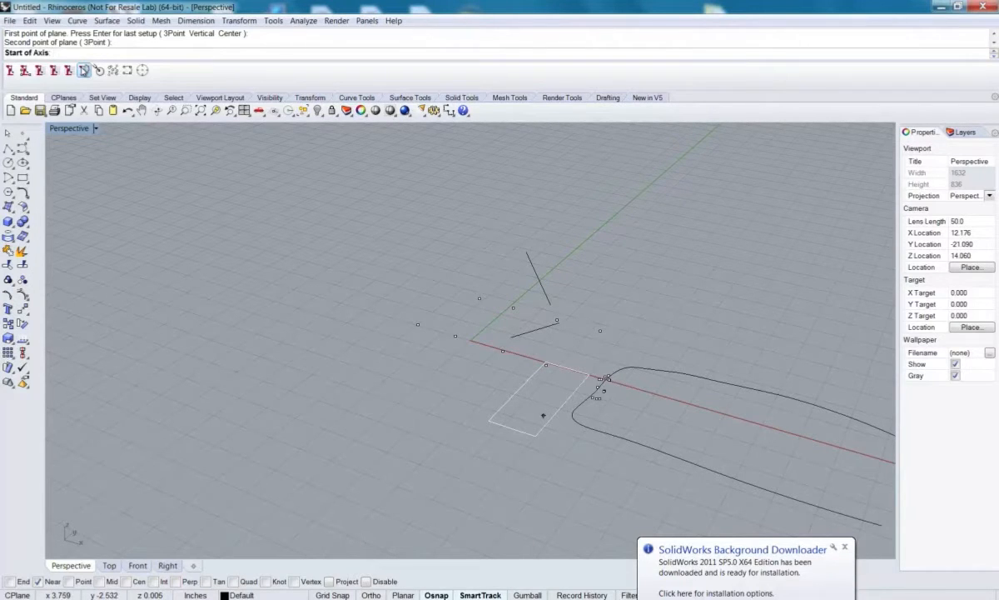
Step: Set the start point of the vertical section axis
{"action": "left_click", "coordinate": [544, 410]}
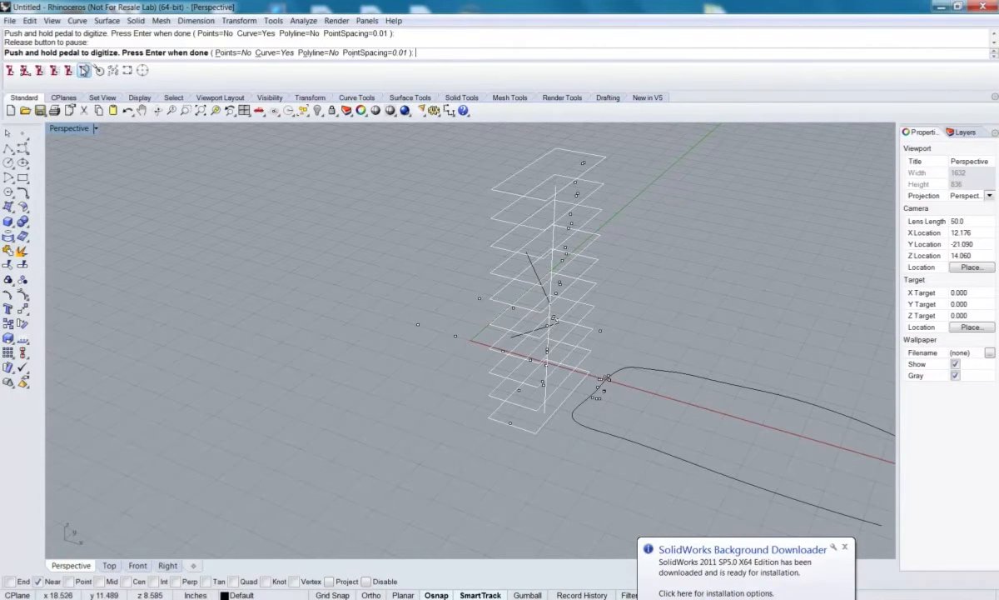
{"action": "mouse_move", "coordinate": [261, 82]}
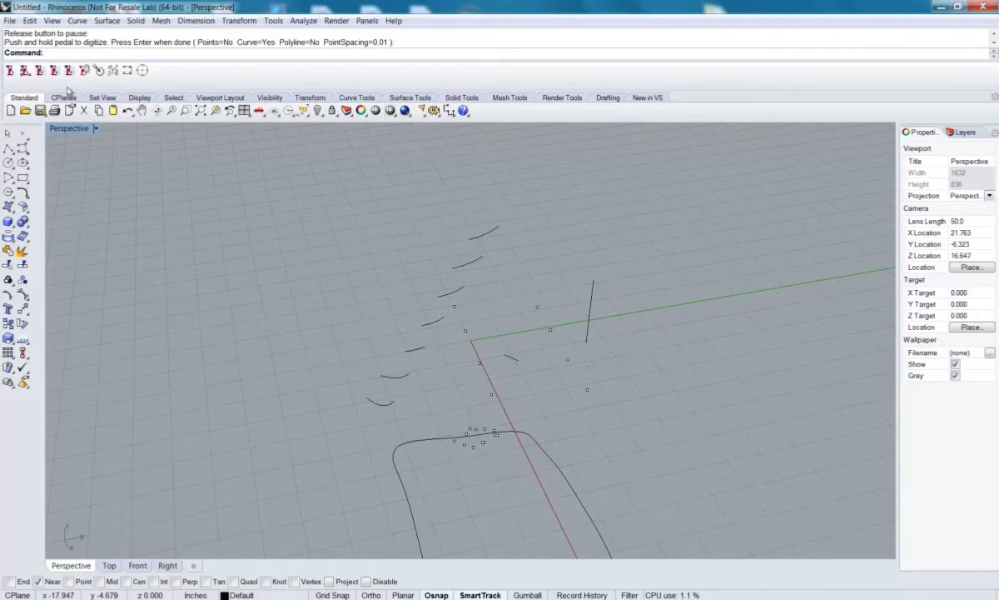
{"action": "mouse_move", "coordinate": [110, 160]}
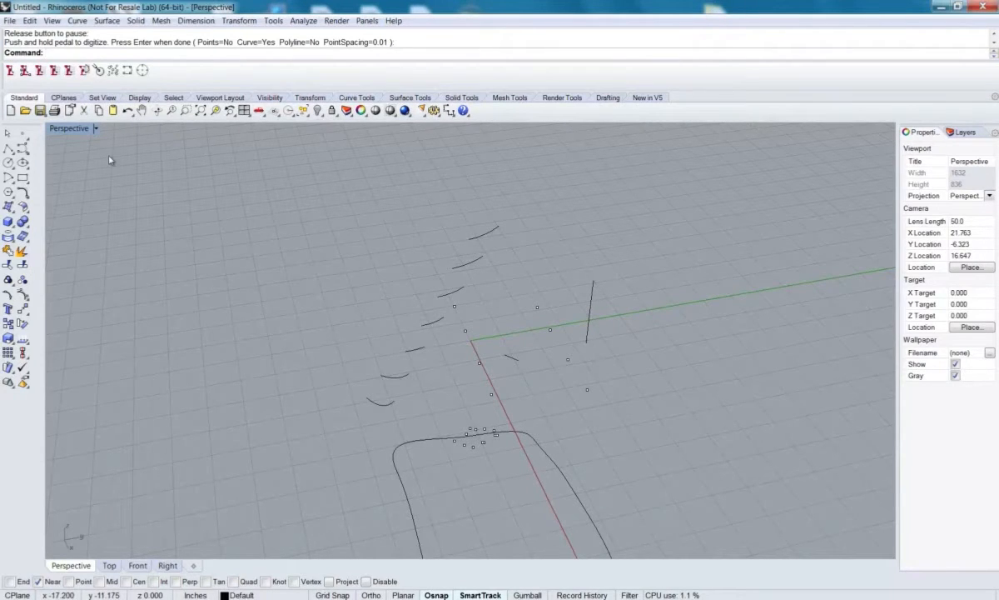
{"action": "mouse_move", "coordinate": [25, 70]}
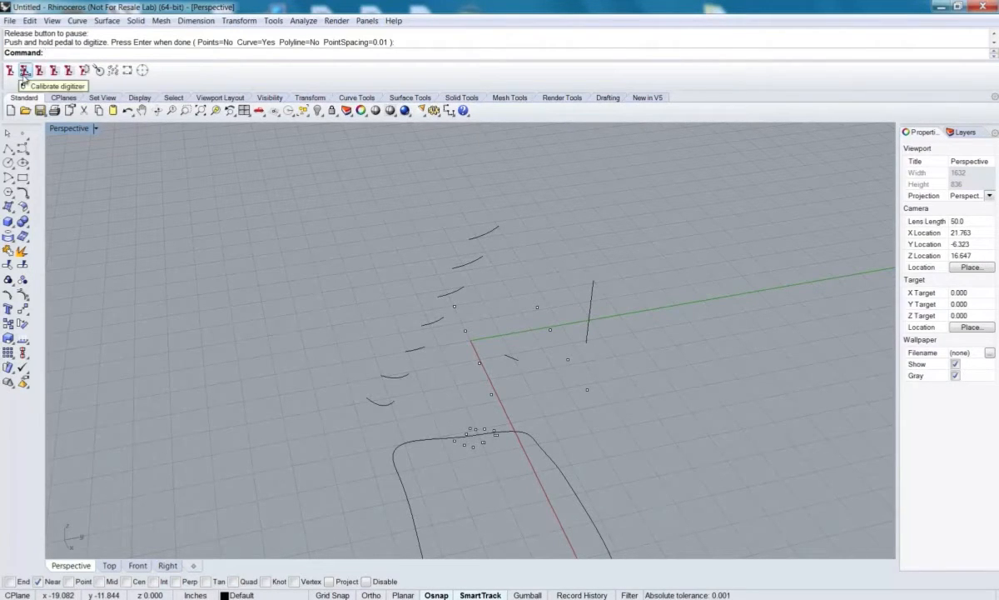
{"action": "mouse_move", "coordinate": [52, 70]}
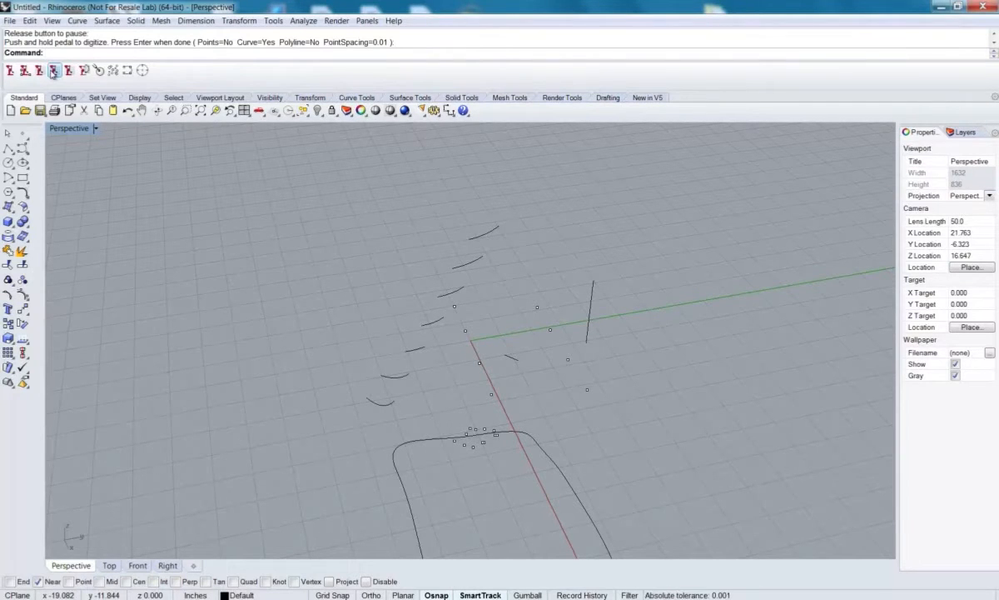
{"action": "mouse_move", "coordinate": [169, 181]}
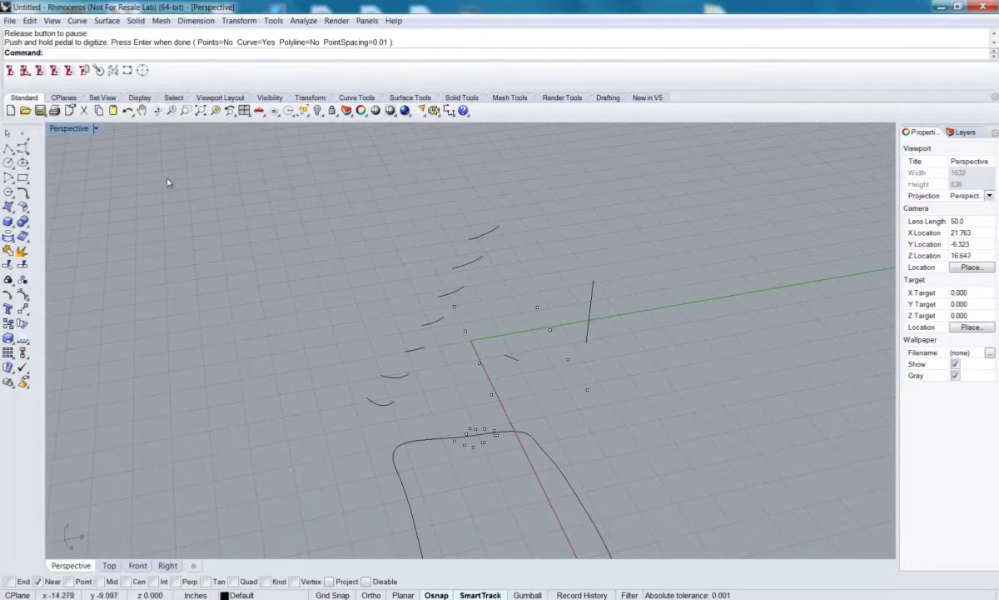
{"action": "mouse_move", "coordinate": [91, 215]}
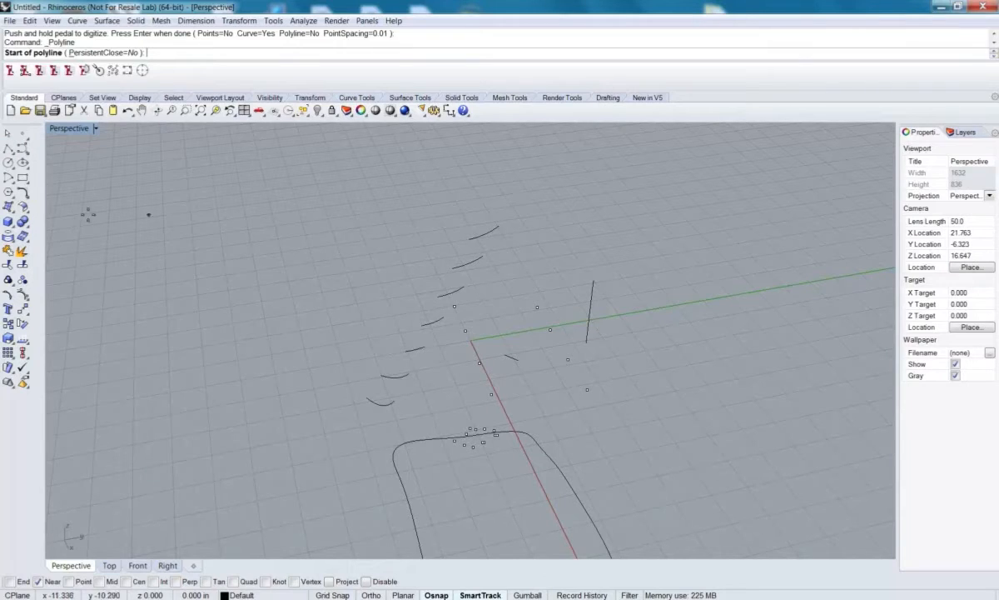
{"action": "mouse_move", "coordinate": [157, 306]}
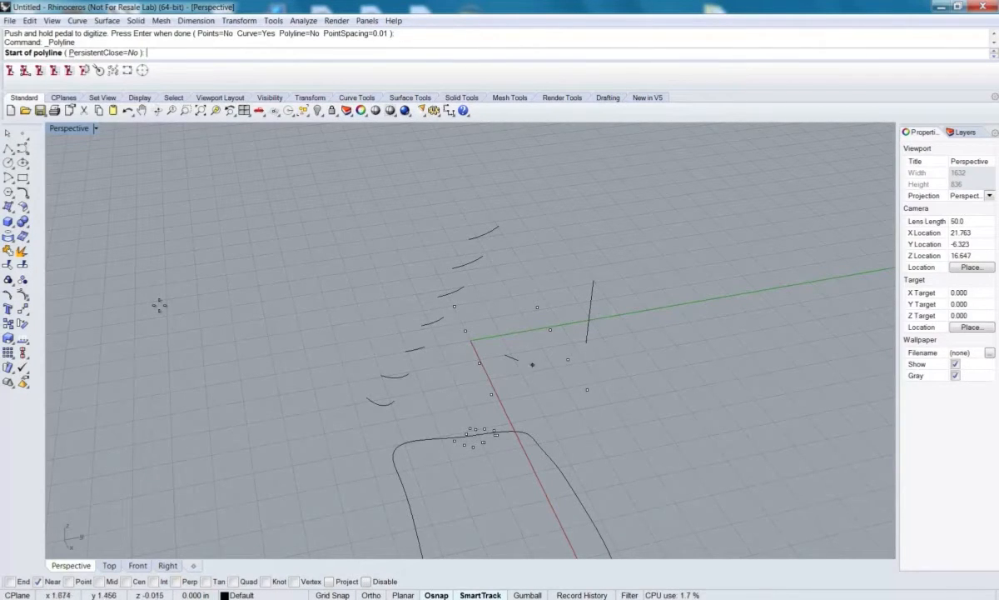
Step: Place a polyline boundary corner and the first point of the three-point circle
{"action": "left_click", "coordinate": [581, 272]}
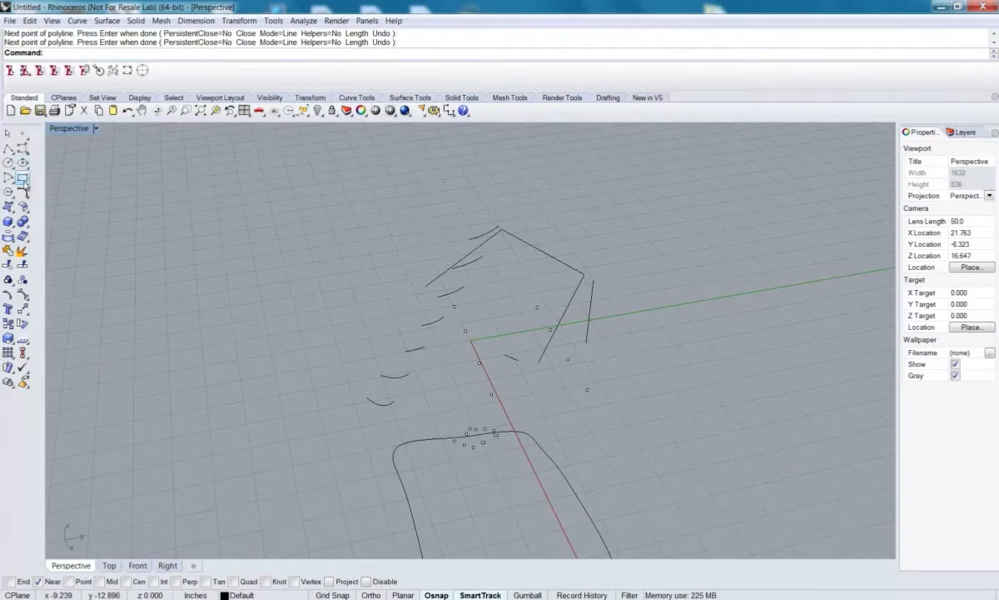
{"action": "mouse_move", "coordinate": [8, 164]}
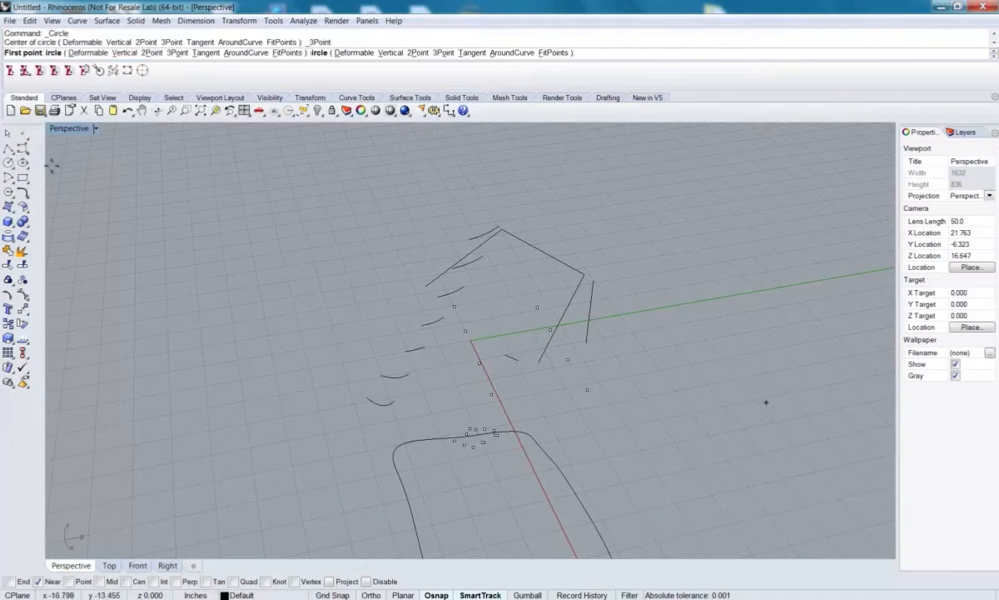
{"action": "left_click", "coordinate": [578, 385]}
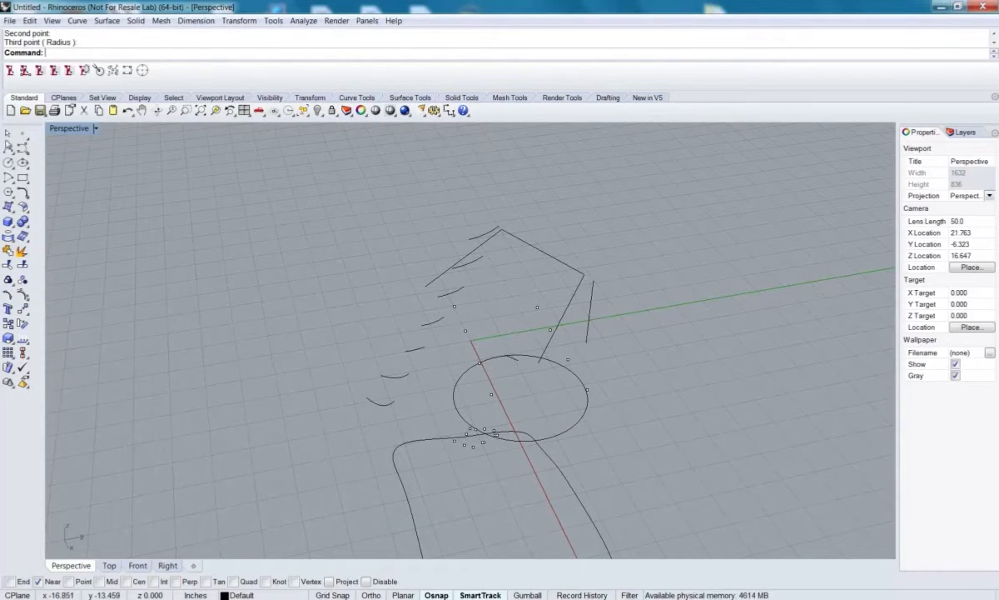
{"action": "mouse_move", "coordinate": [65, 140]}
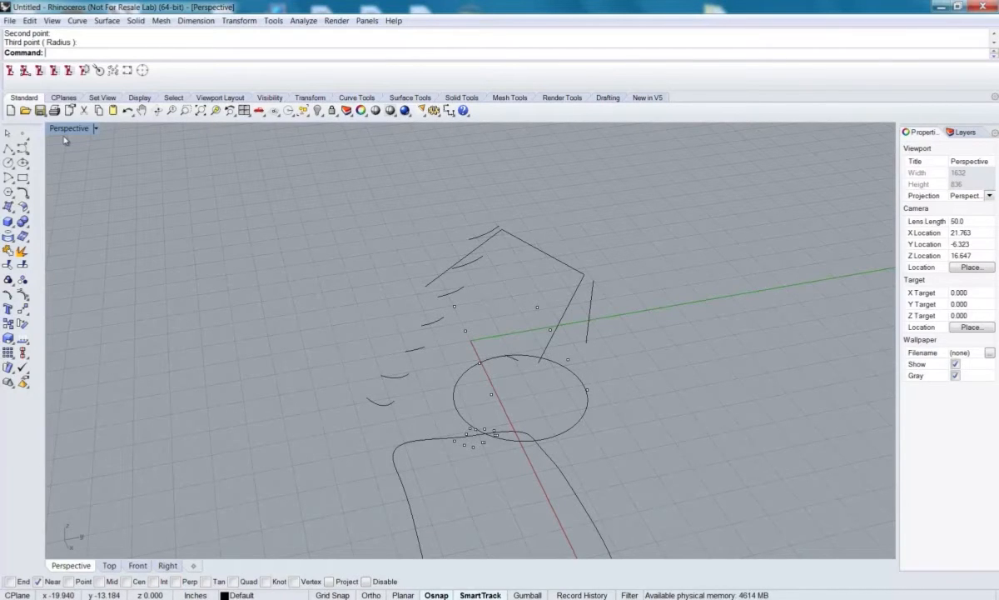
{"action": "mouse_move", "coordinate": [527, 228]}
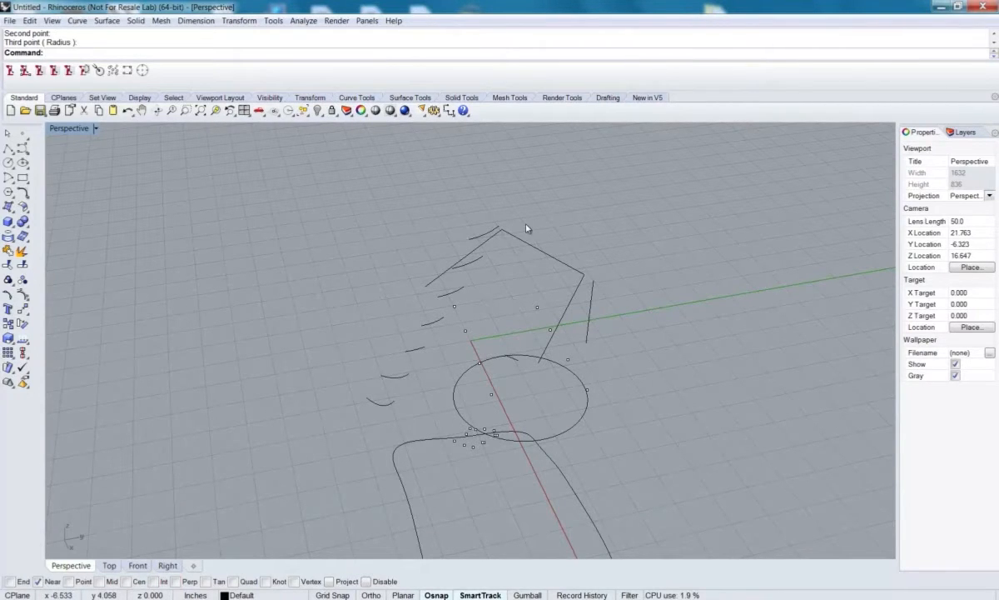
{"action": "left_click_drag", "start_coordinate": [524, 229], "coordinate": [506, 296]}
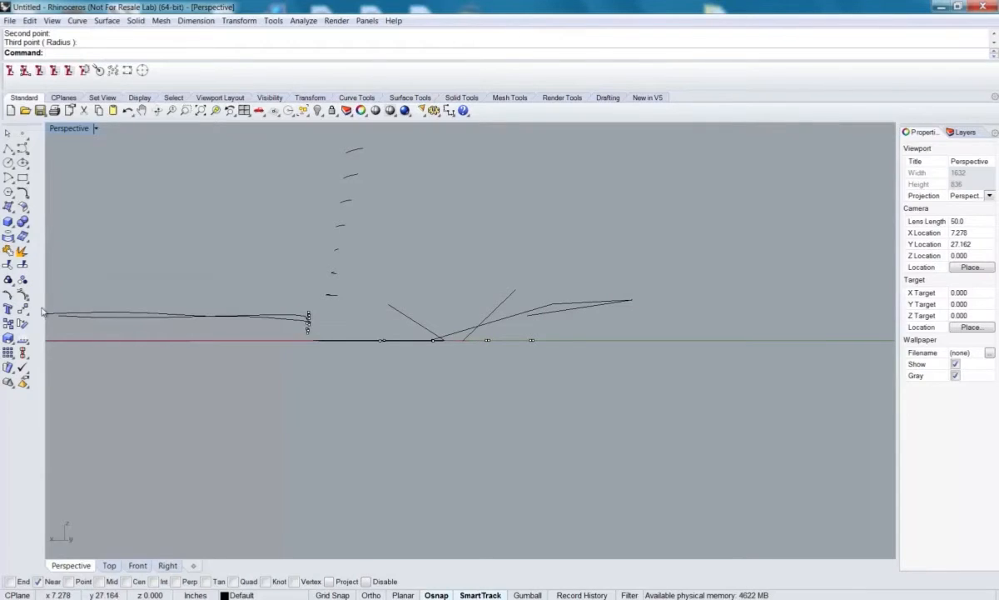
{"action": "mouse_move", "coordinate": [265, 267]}
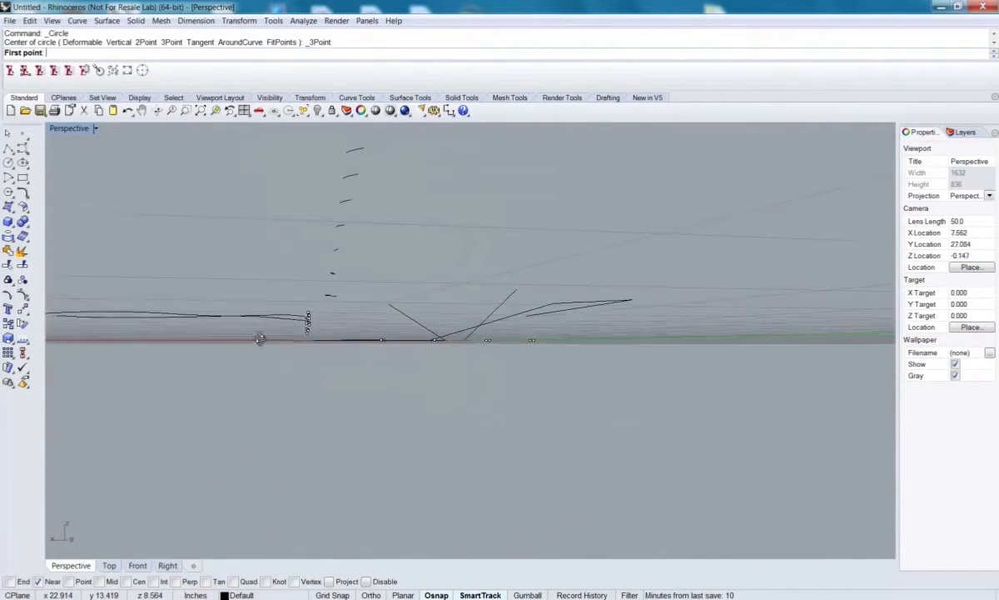
{"action": "mouse_move", "coordinate": [198, 336]}
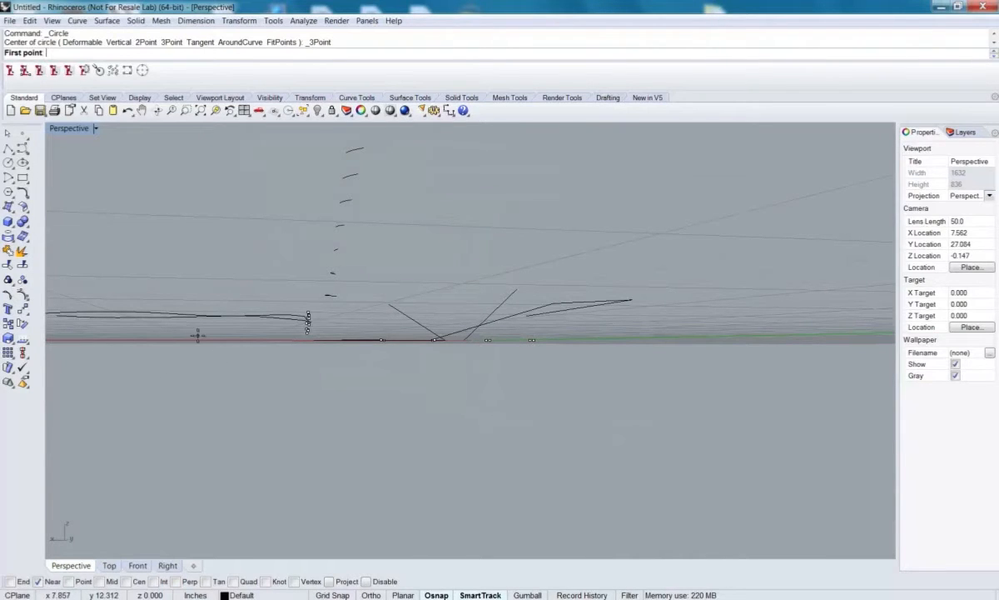
{"action": "mouse_move", "coordinate": [364, 319]}
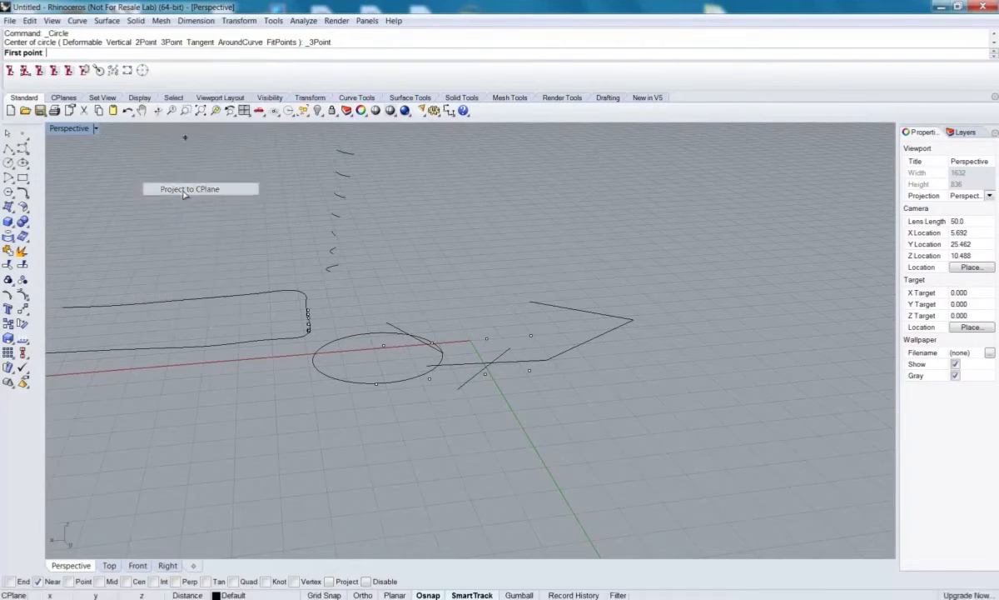
Step: Start Project to CPlane to flatten the outline curve
{"action": "left_click", "coordinate": [200, 188]}
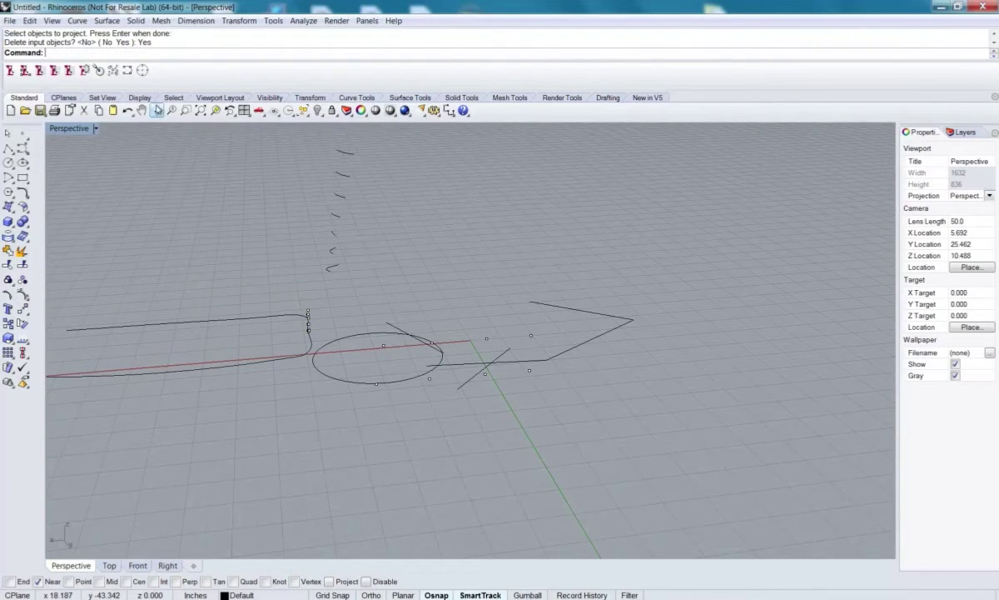
{"action": "mouse_move", "coordinate": [196, 367]}
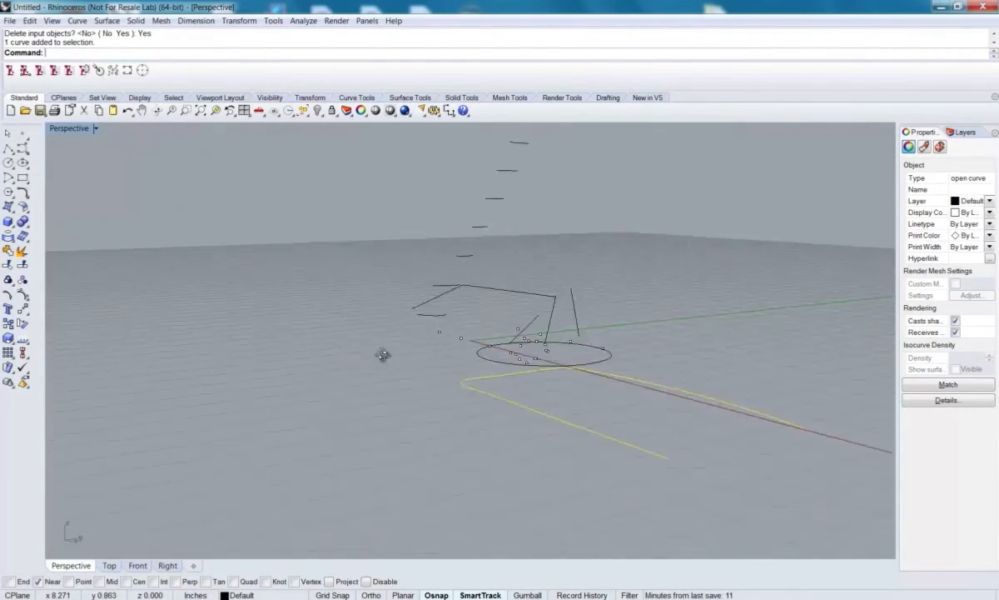
Step: Draw a straight line snapped Near between the flattened outline's two open ends
{"action": "left_click_drag", "start_coordinate": [383, 354], "coordinate": [246, 406]}
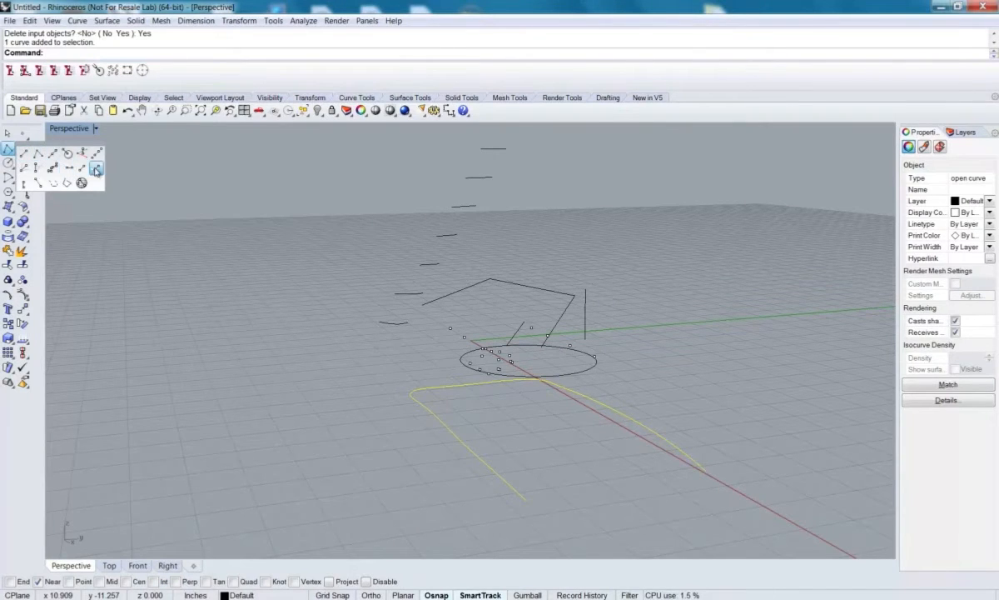
{"action": "mouse_move", "coordinate": [37, 182]}
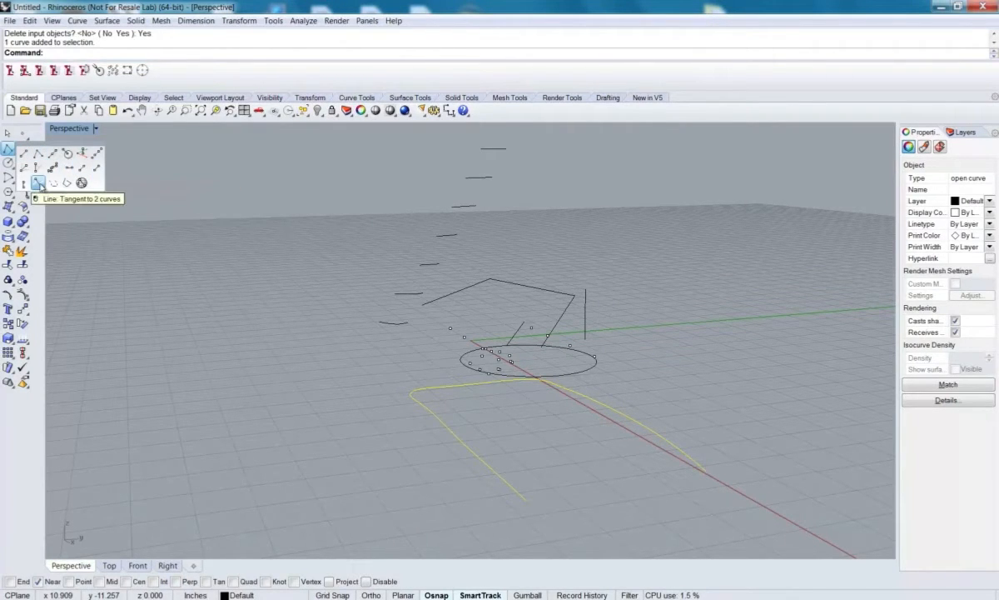
{"action": "mouse_move", "coordinate": [24, 158]}
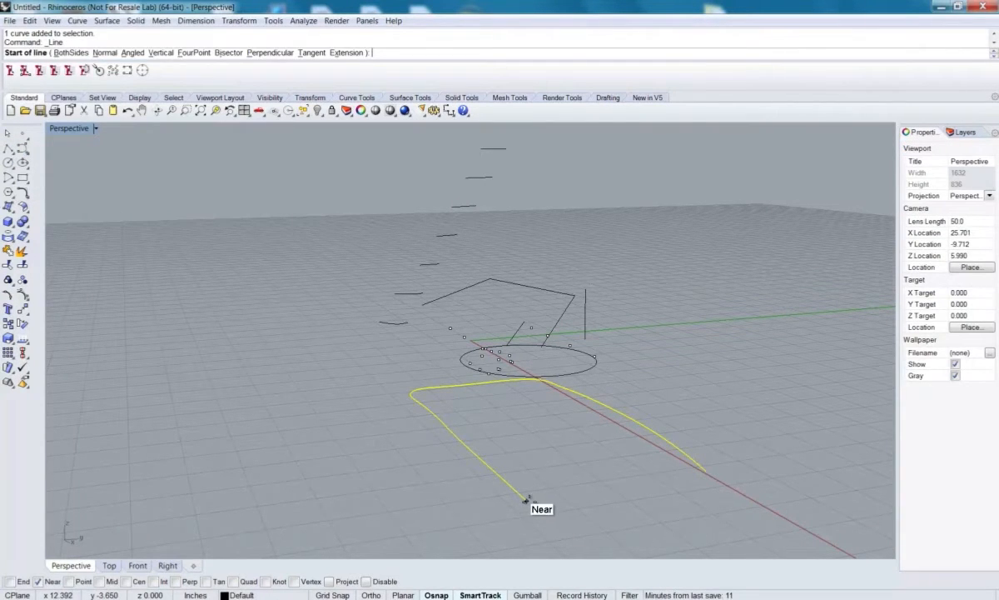
{"action": "left_click", "coordinate": [710, 474]}
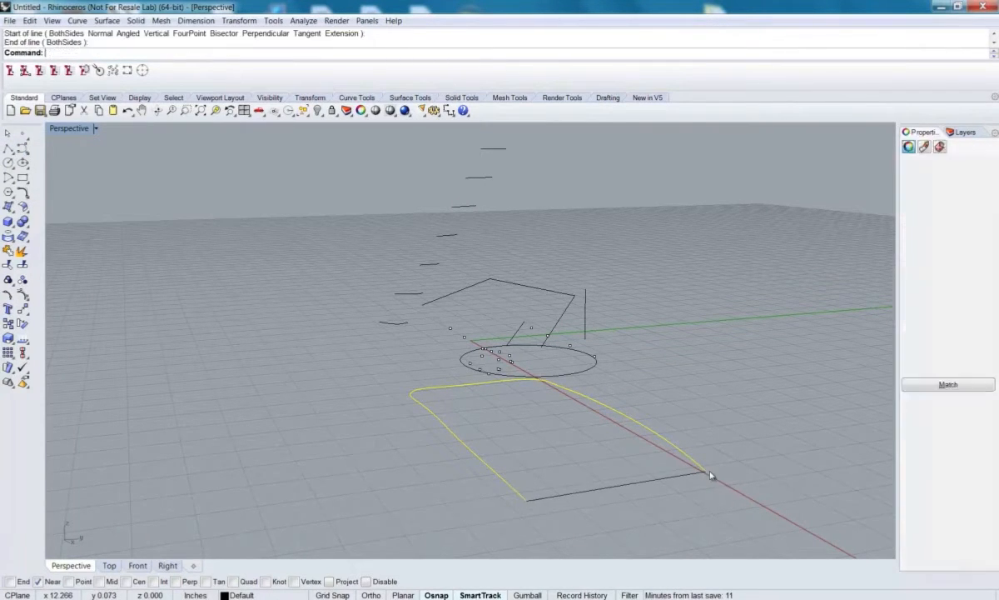
{"action": "left_click", "coordinate": [709, 474]}
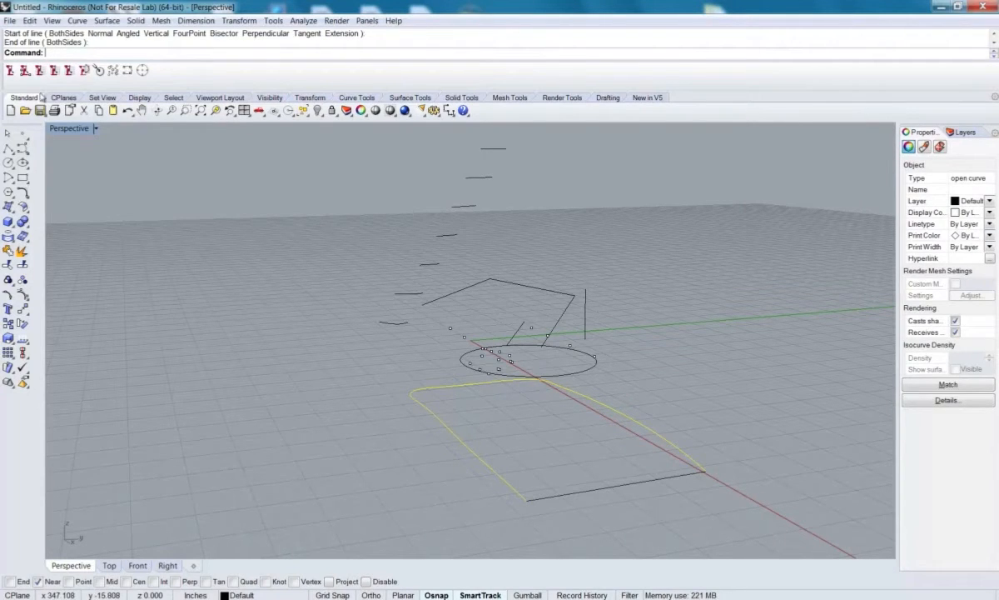
{"action": "left_click", "coordinate": [136, 20]}
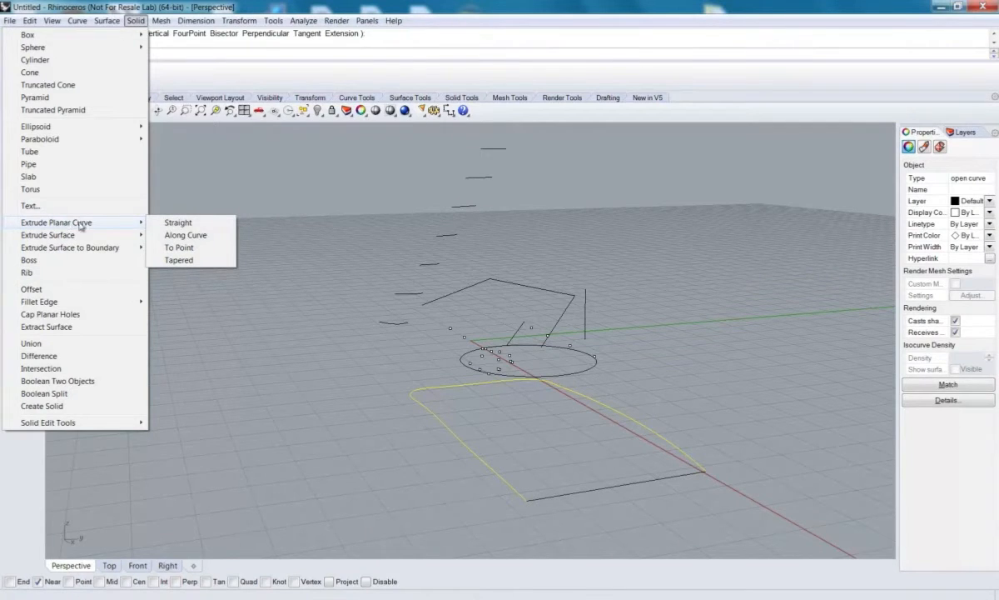
Step: Extrude the closed outline straight upward with Solid=Yes to the picked height
{"action": "left_click", "coordinate": [177, 222]}
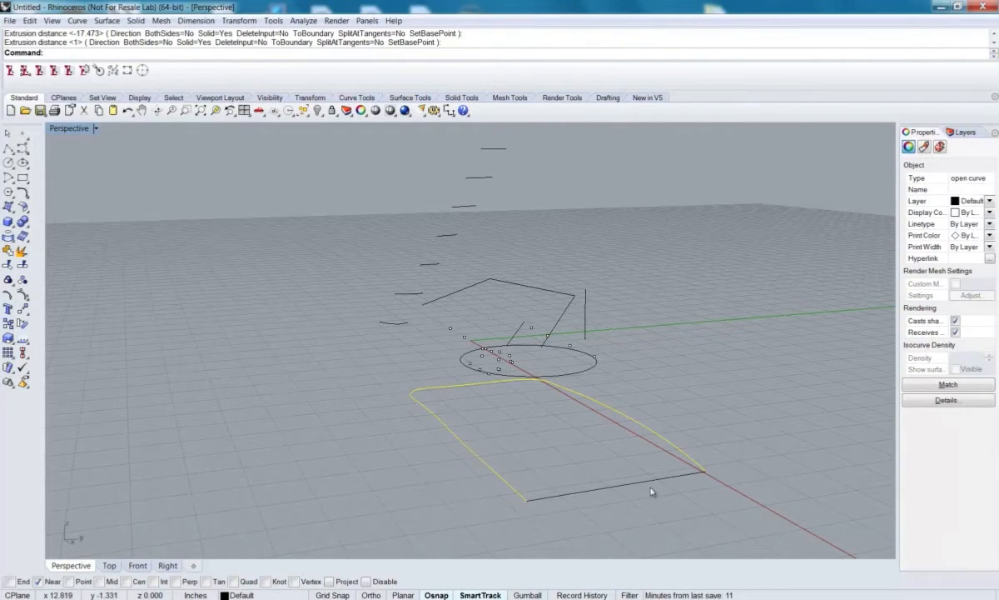
{"action": "mouse_move", "coordinate": [613, 492]}
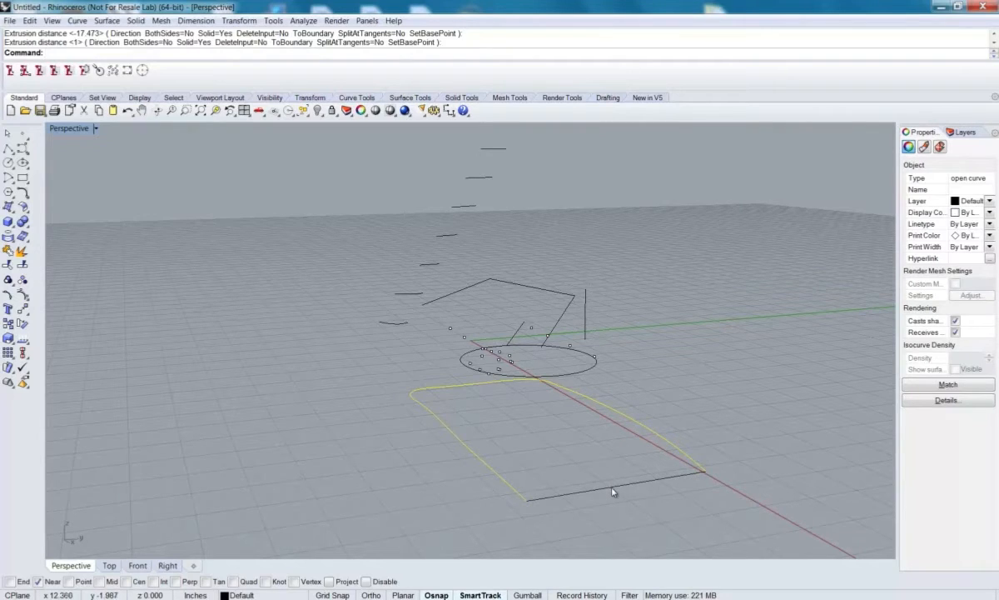
{"action": "left_click", "coordinate": [421, 415]}
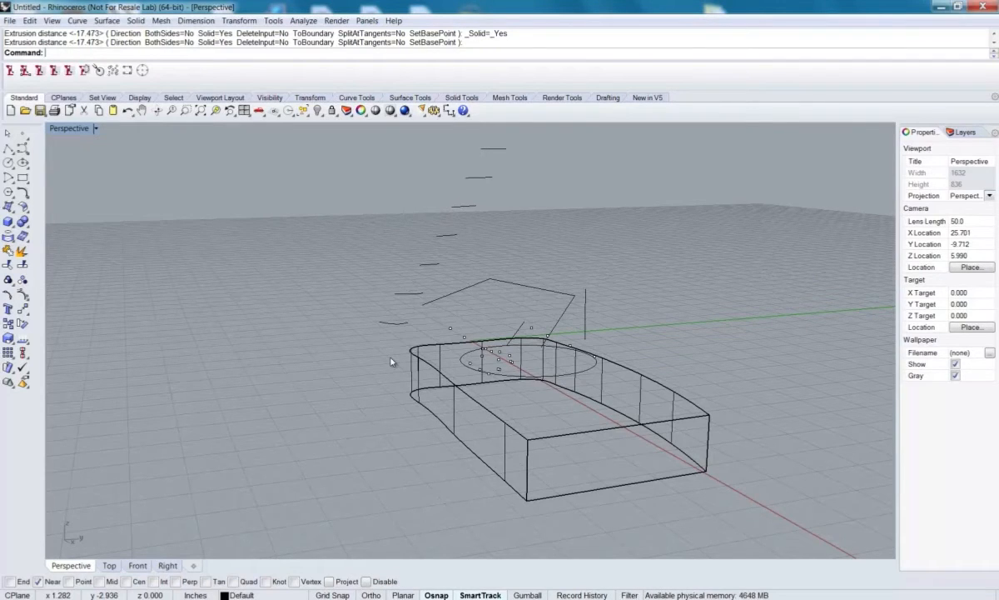
{"action": "mouse_move", "coordinate": [235, 366]}
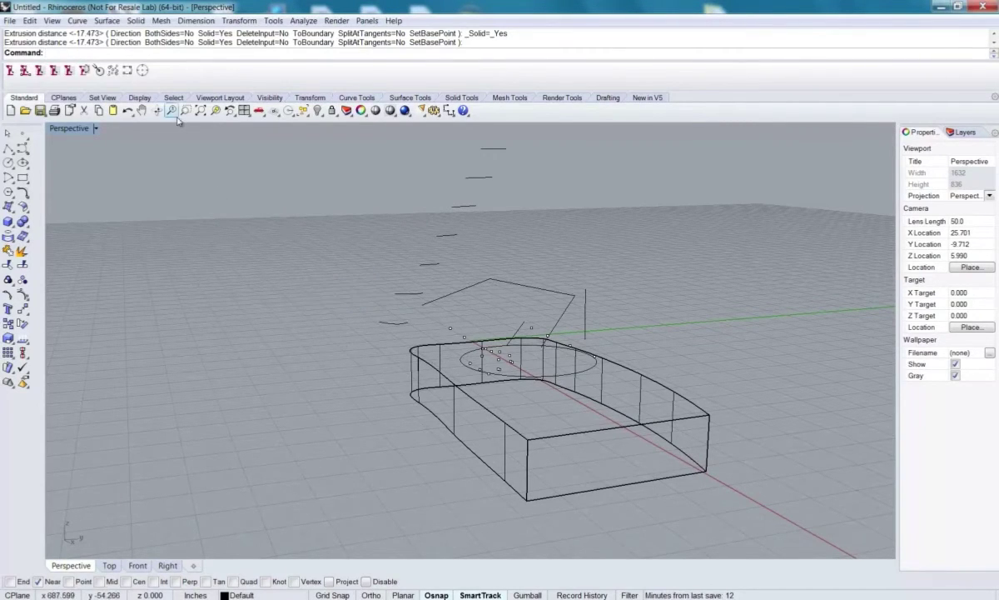
{"action": "mouse_move", "coordinate": [158, 169]}
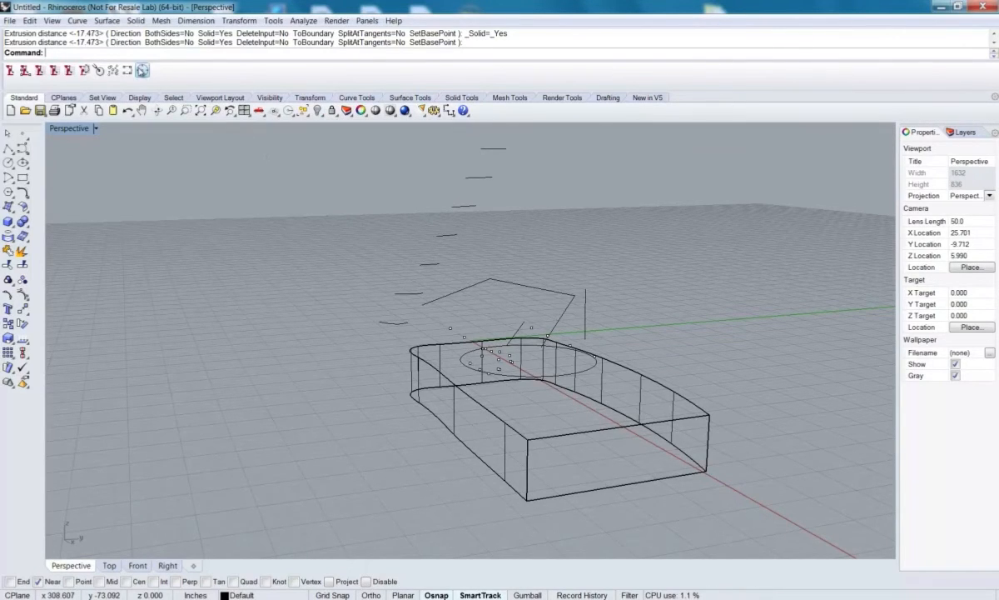
Step: Pick points around a loop above the block to draw a closed interpolated spline
{"action": "left_click", "coordinate": [127, 70]}
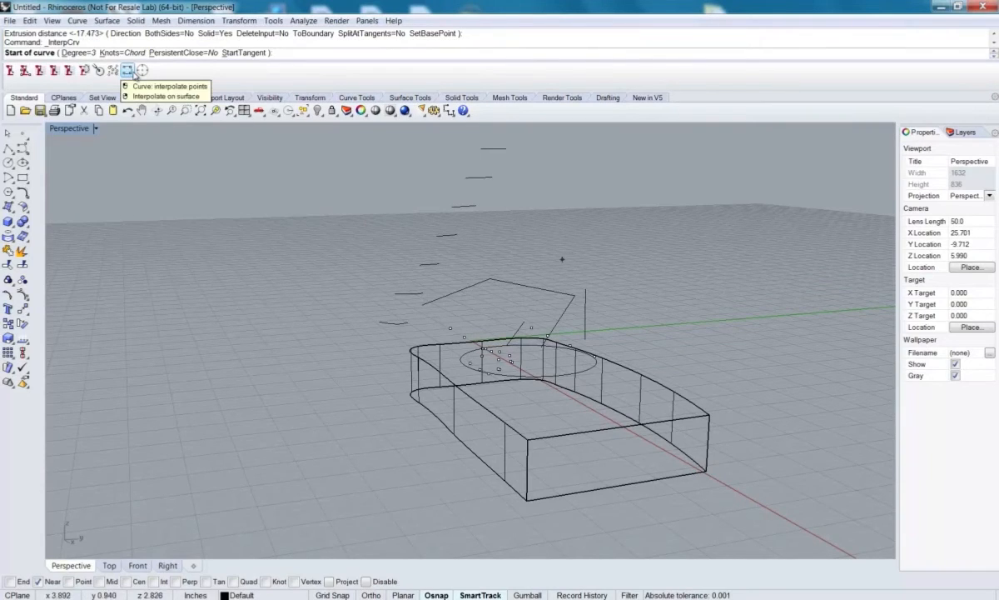
{"action": "mouse_move", "coordinate": [566, 319]}
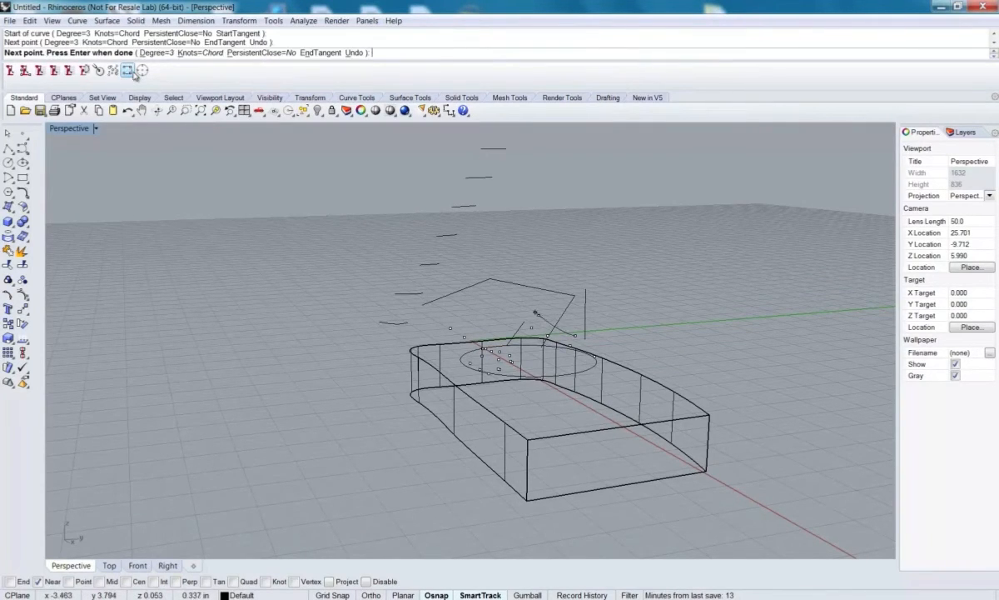
{"action": "left_click", "coordinate": [425, 331]}
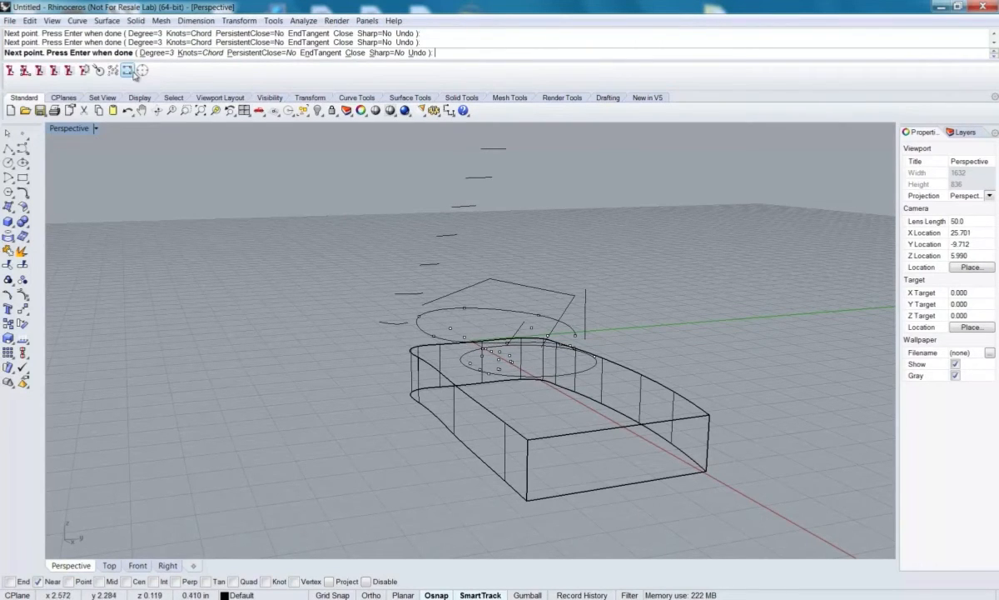
{"action": "left_click", "coordinate": [670, 296]}
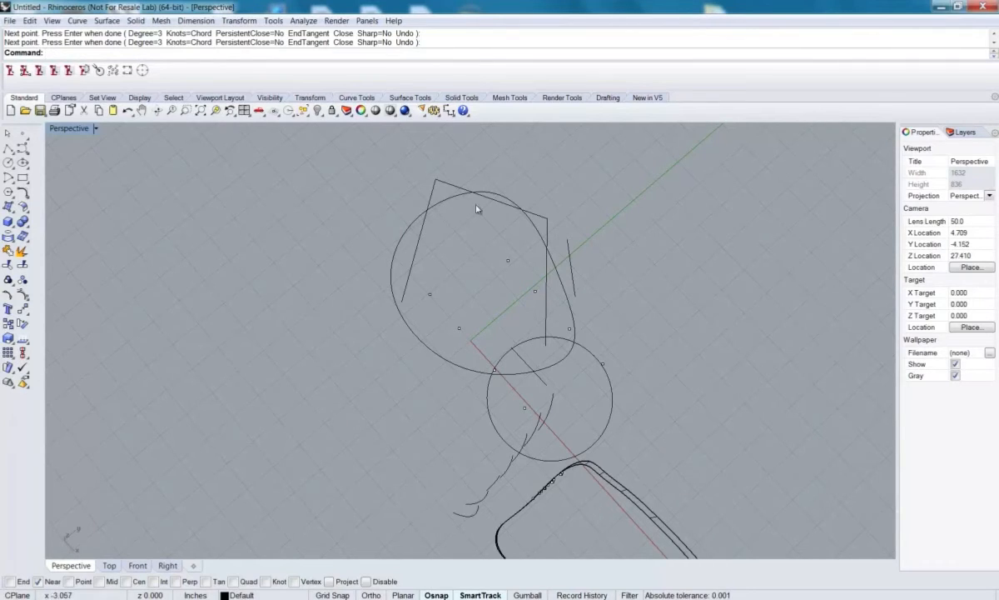
Step: Select the sketch geometry and delete it to empty the scene
{"action": "left_click", "coordinate": [437, 192]}
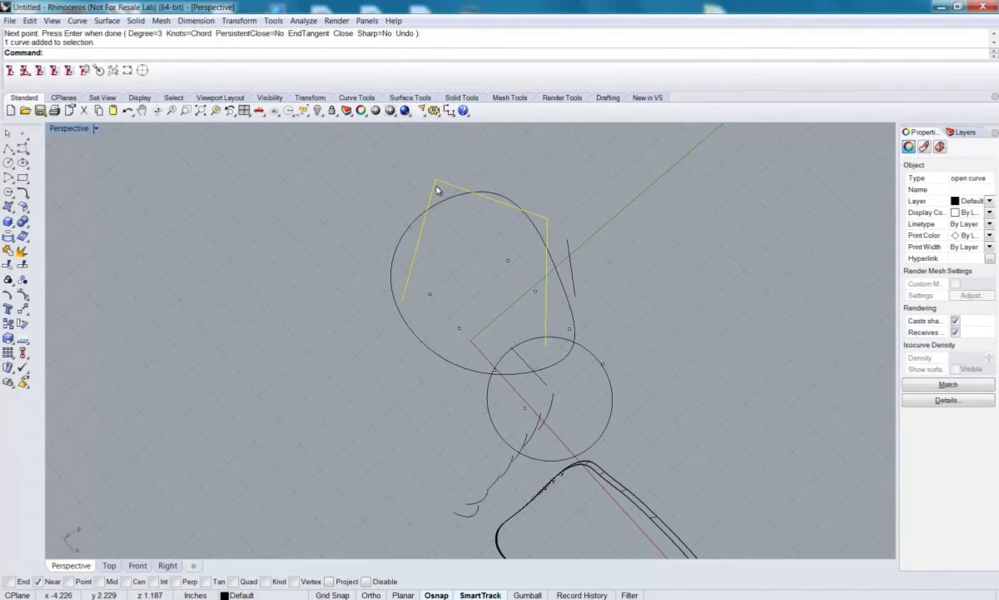
{"action": "key", "text": "Delete"}
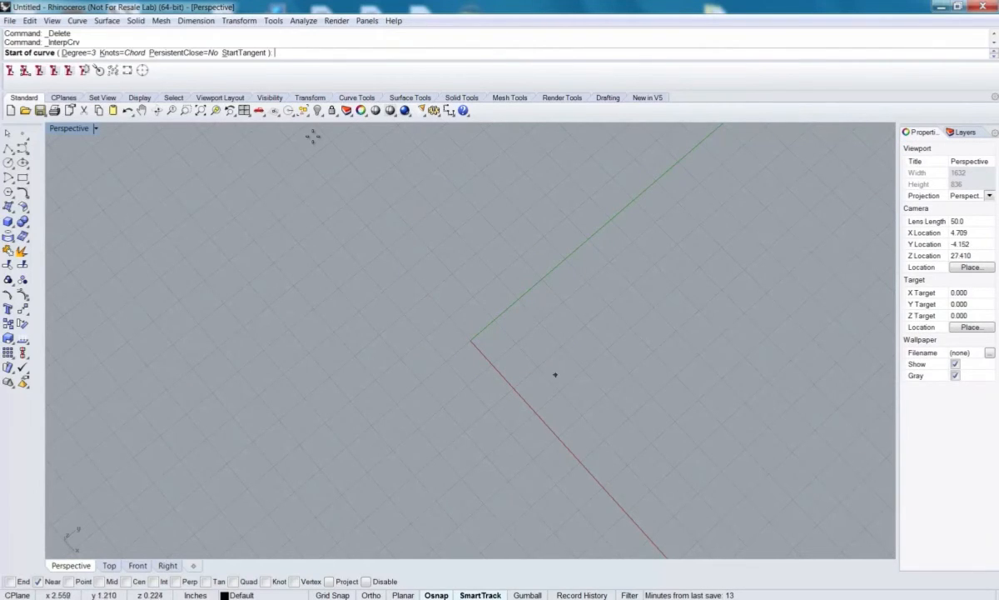
Step: Pick points around the origin and close them into a smooth boundary loop
{"action": "left_click", "coordinate": [590, 352]}
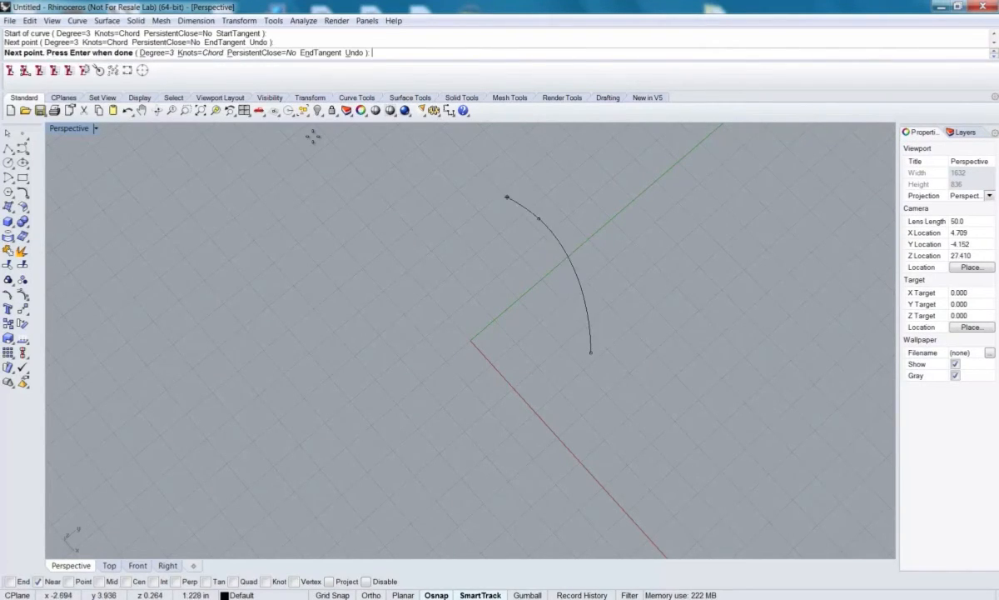
{"action": "left_click", "coordinate": [371, 268]}
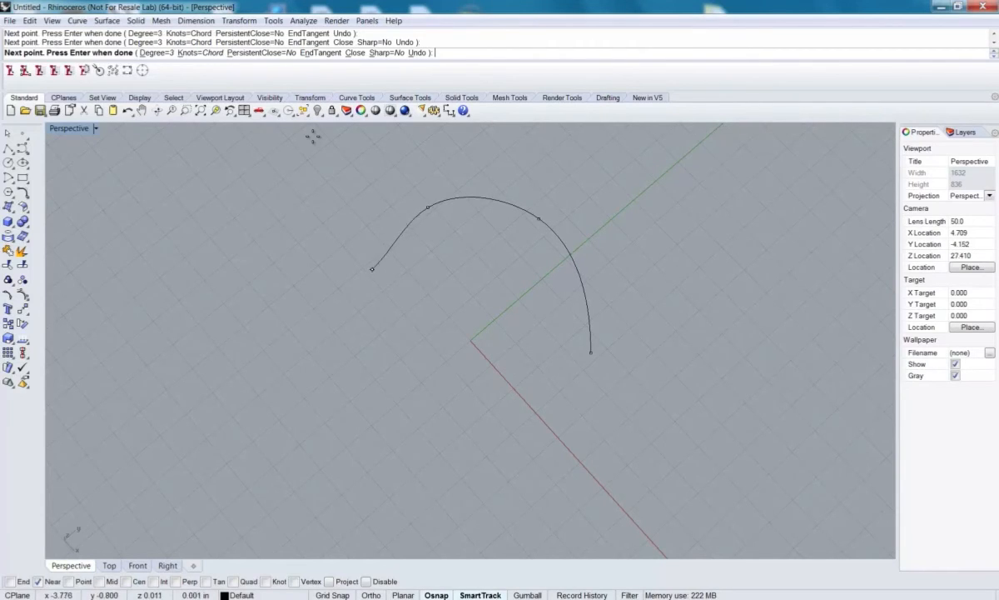
{"action": "left_click", "coordinate": [556, 406]}
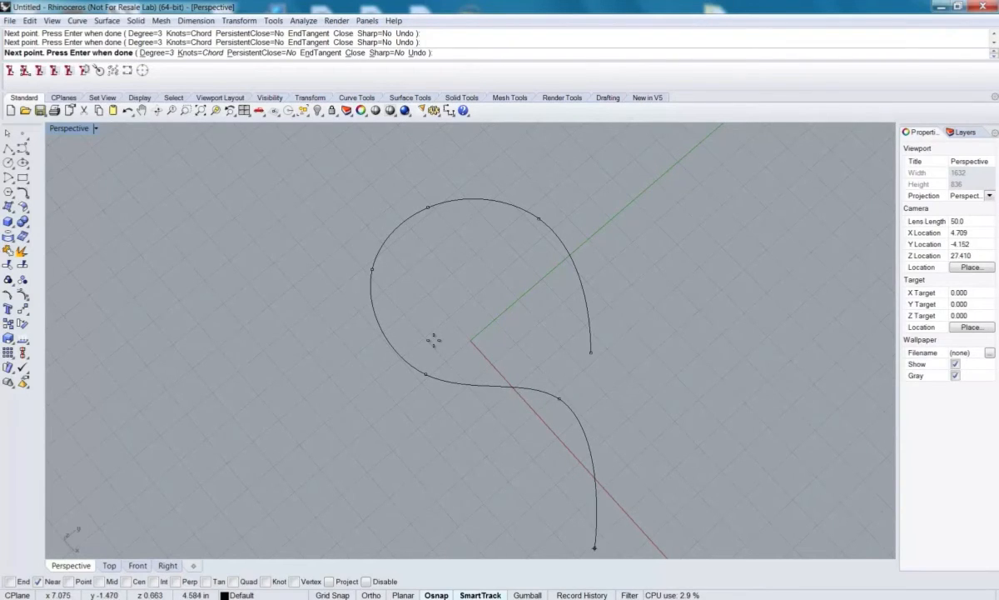
{"action": "left_click", "coordinate": [590, 350]}
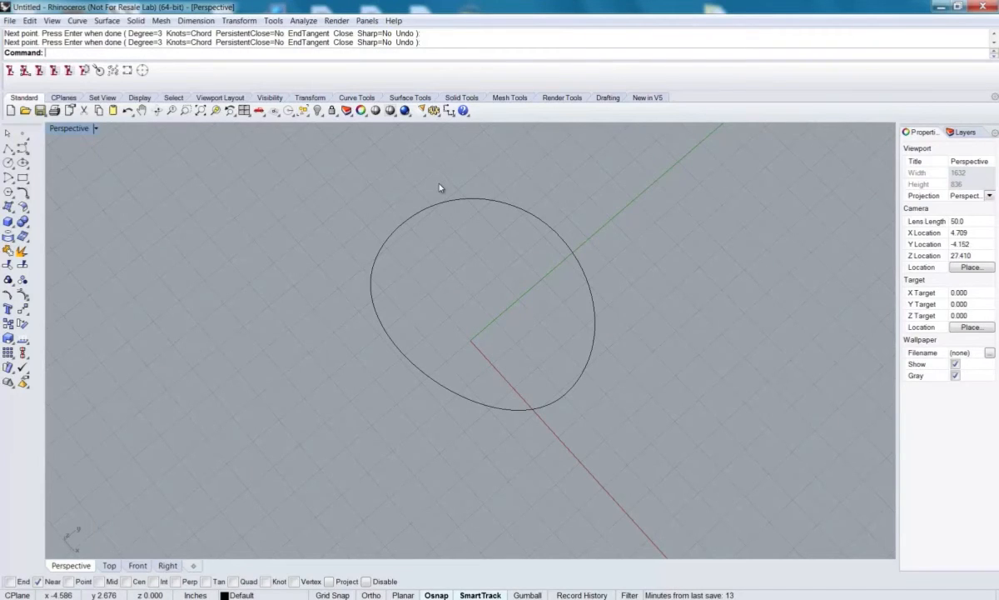
{"action": "mouse_move", "coordinate": [314, 288]}
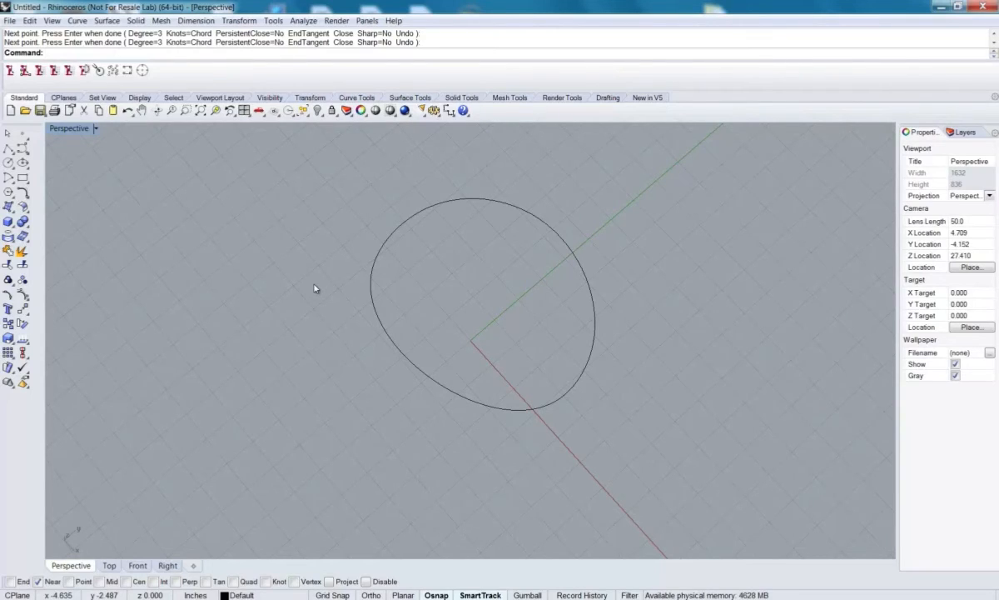
{"action": "mouse_move", "coordinate": [165, 221]}
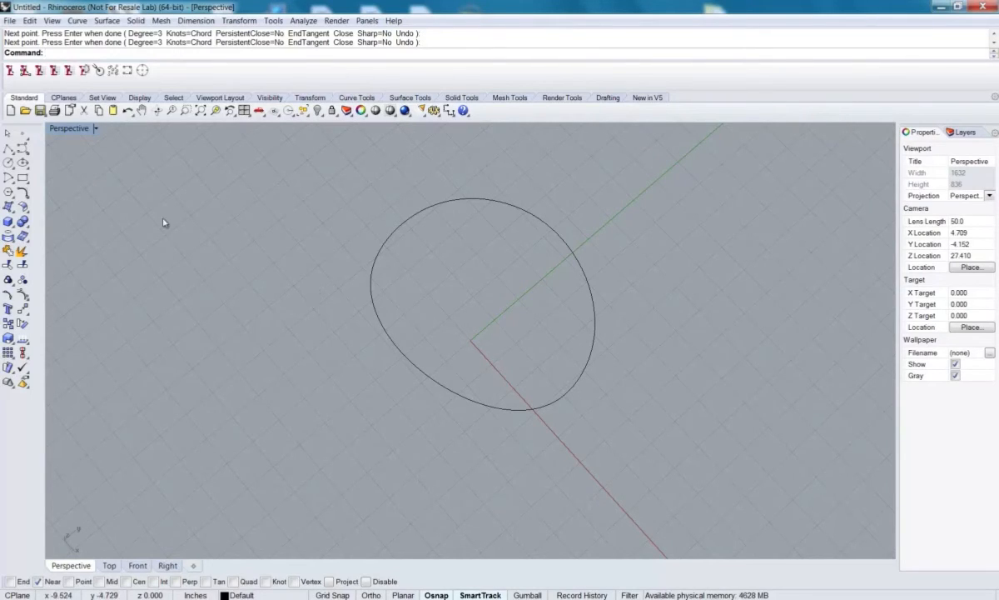
{"action": "left_click", "coordinate": [113, 70]}
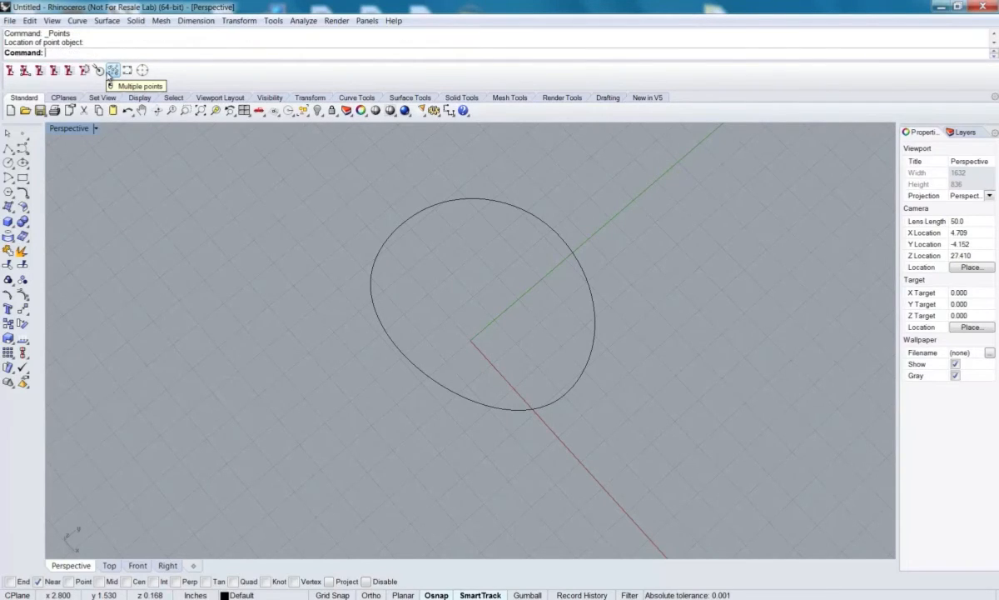
{"action": "mouse_move", "coordinate": [112, 70]}
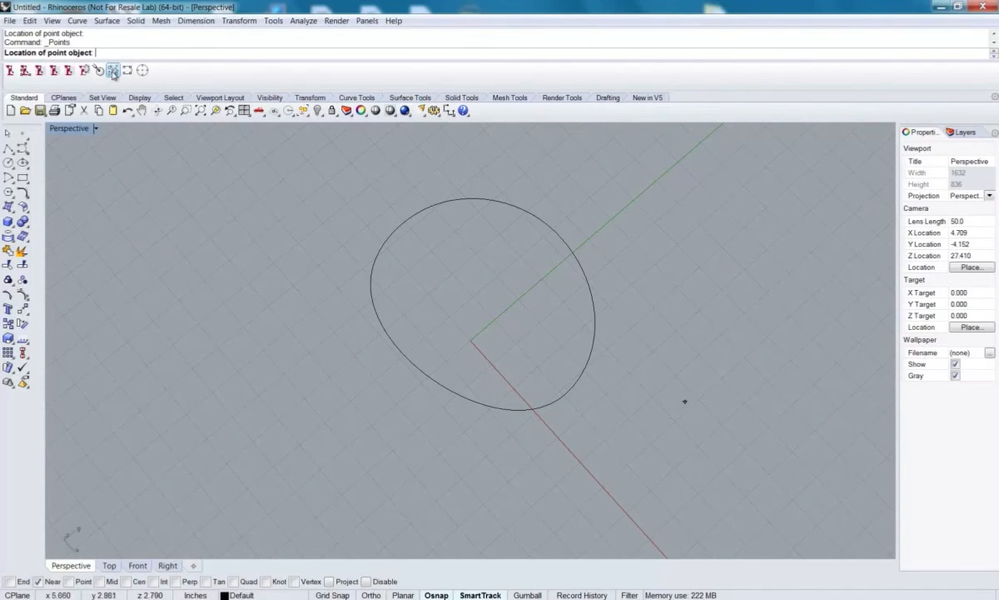
Step: Place point objects inside the boundary and orbit to check them from the side
{"action": "left_click", "coordinate": [585, 316]}
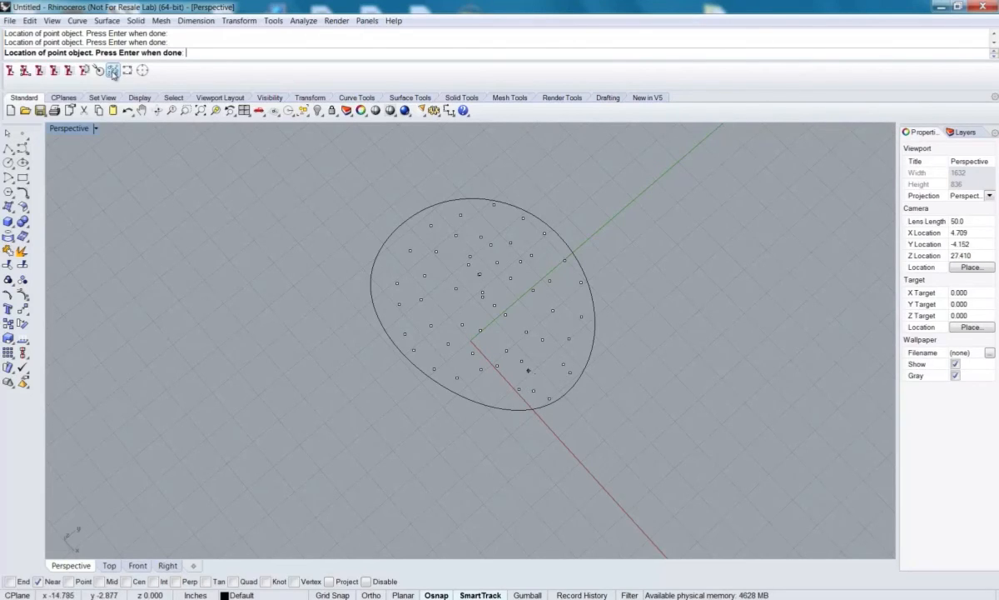
{"action": "mouse_move", "coordinate": [672, 374]}
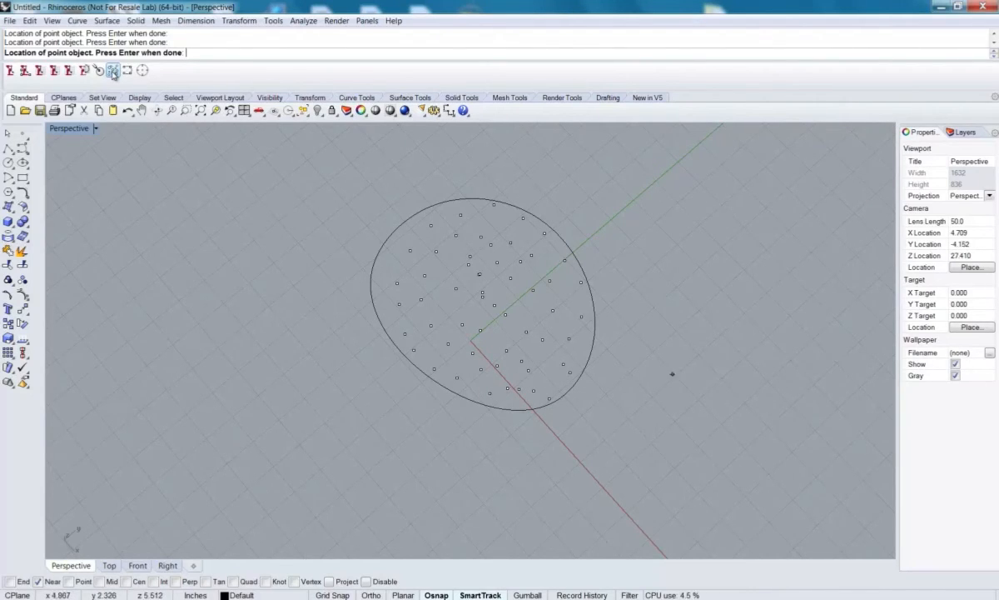
{"action": "mouse_move", "coordinate": [673, 374]}
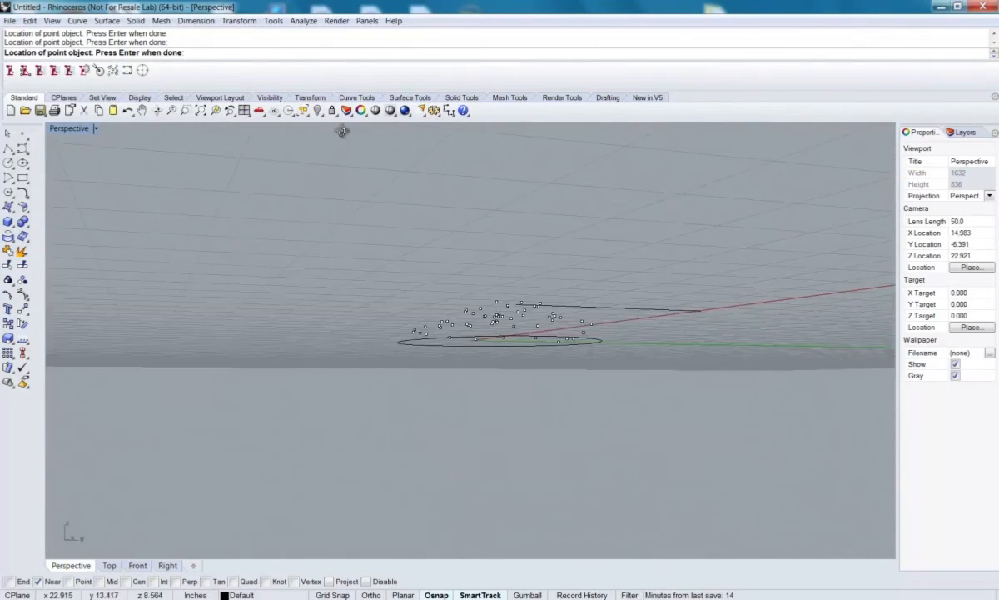
{"action": "left_click_drag", "start_coordinate": [341, 131], "coordinate": [324, 167]}
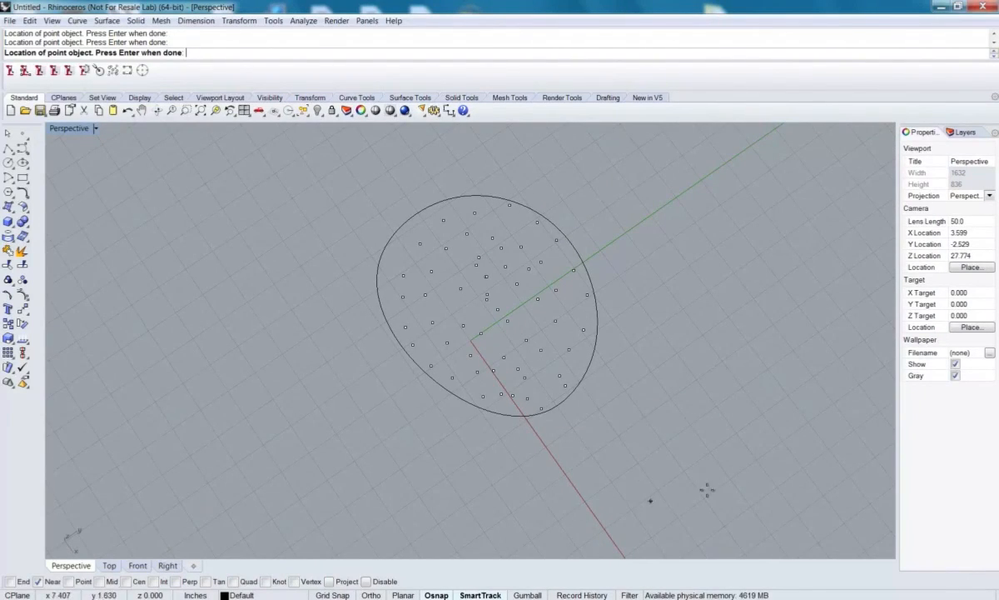
{"action": "mouse_move", "coordinate": [365, 273]}
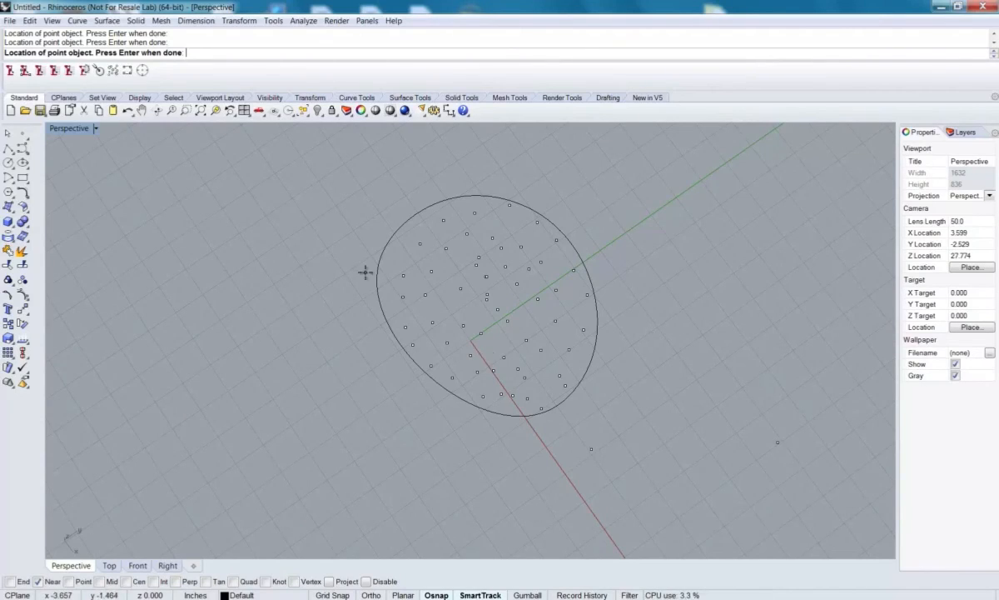
{"action": "mouse_move", "coordinate": [221, 148]}
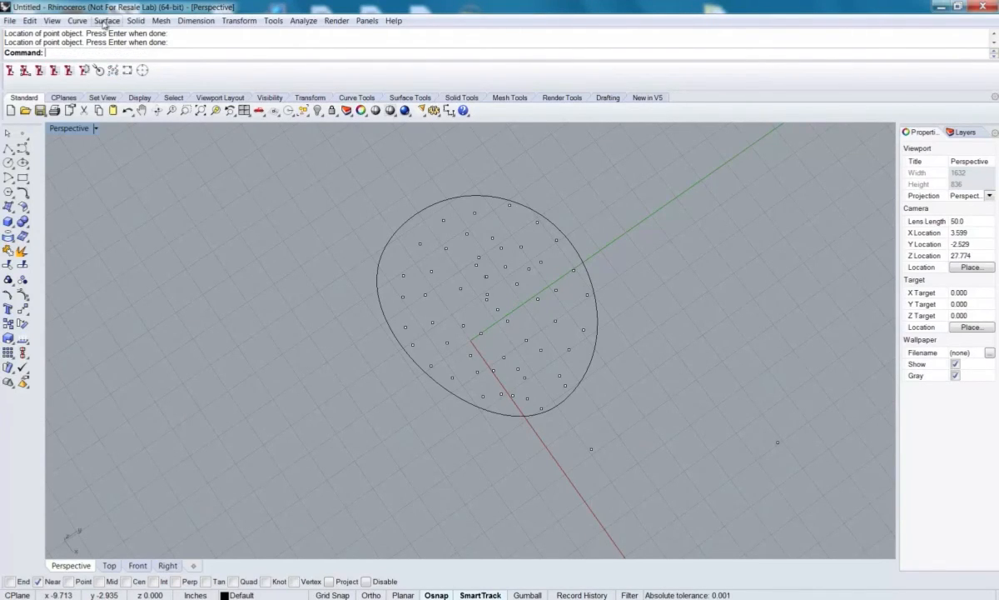
Step: Patch the curve and points with default options, then orbit to inspect the dome
{"action": "left_click", "coordinate": [10, 191]}
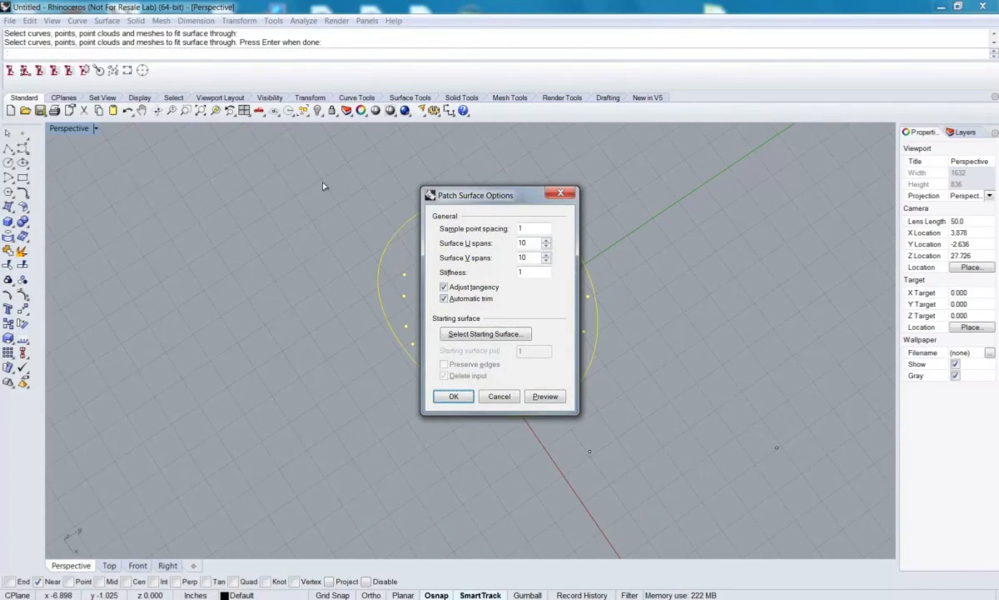
{"action": "left_click", "coordinate": [453, 396]}
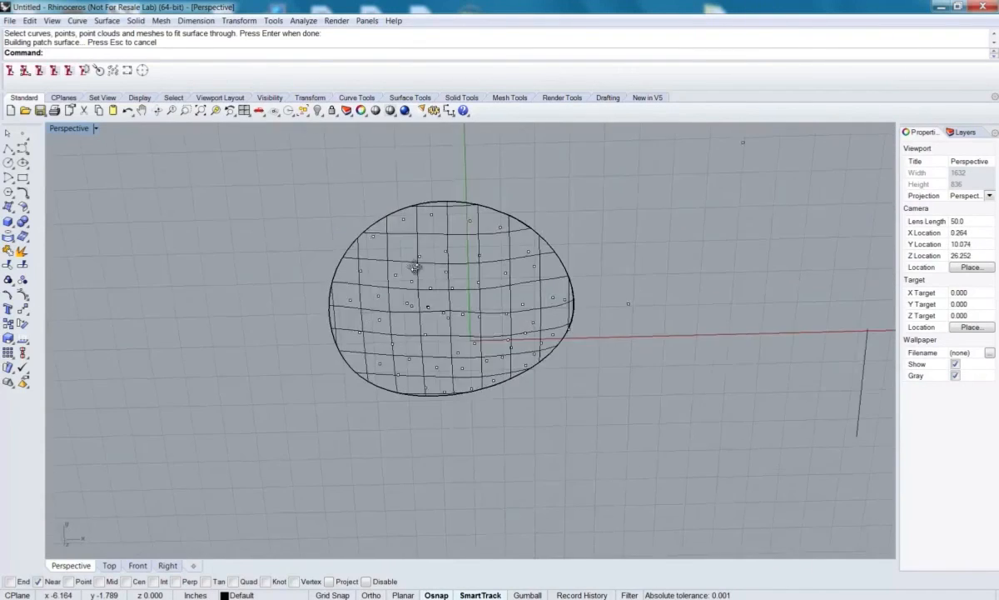
{"action": "left_click_drag", "start_coordinate": [417, 267], "coordinate": [350, 160]}
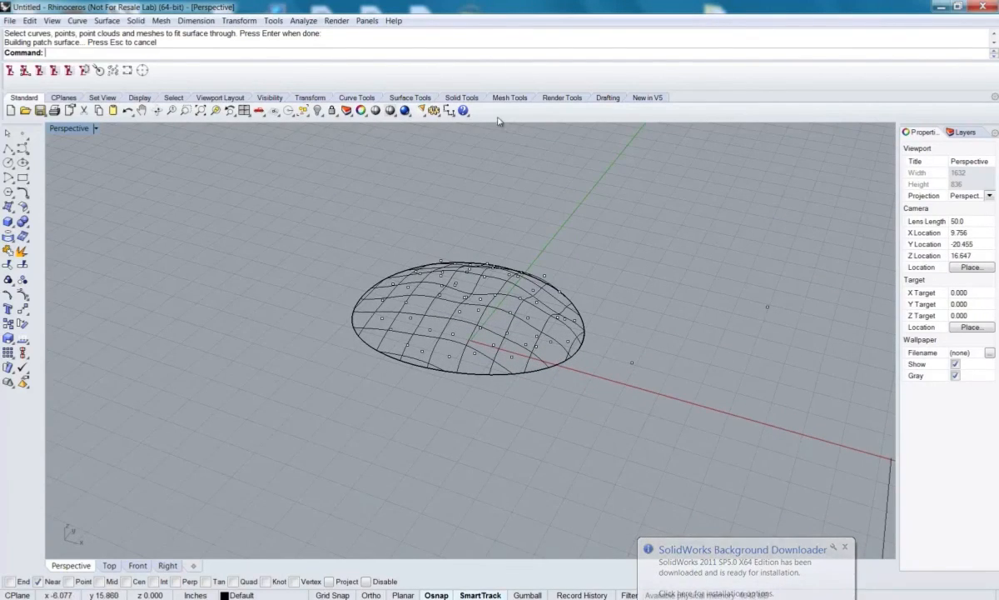
Step: Switch the Perspective view to Shaded and orbit around the bumpy patch surface
{"action": "left_click", "coordinate": [403, 110]}
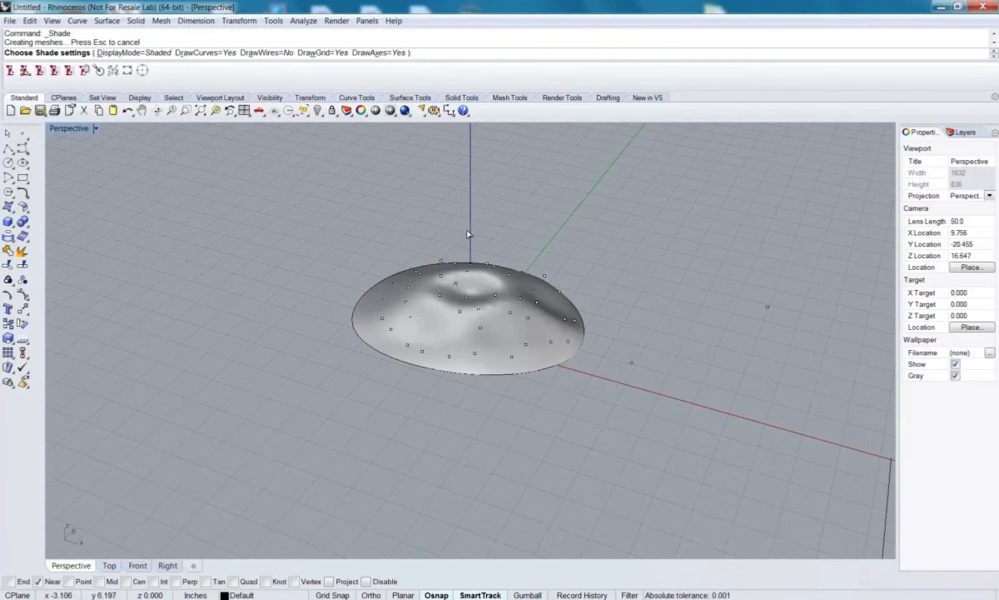
{"action": "left_click_drag", "start_coordinate": [466, 233], "coordinate": [492, 196]}
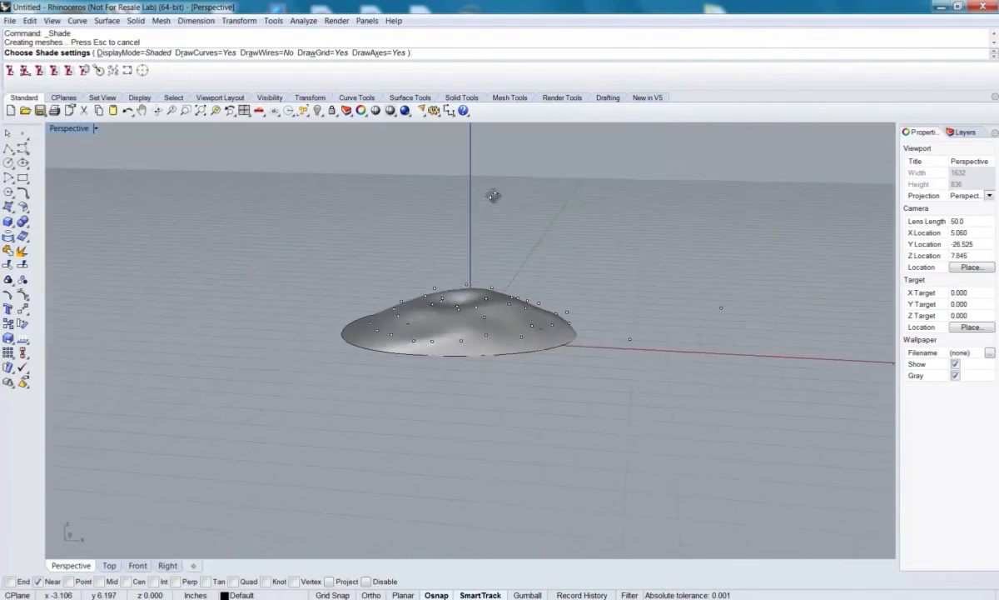
{"action": "left_click_drag", "start_coordinate": [494, 196], "coordinate": [443, 311]}
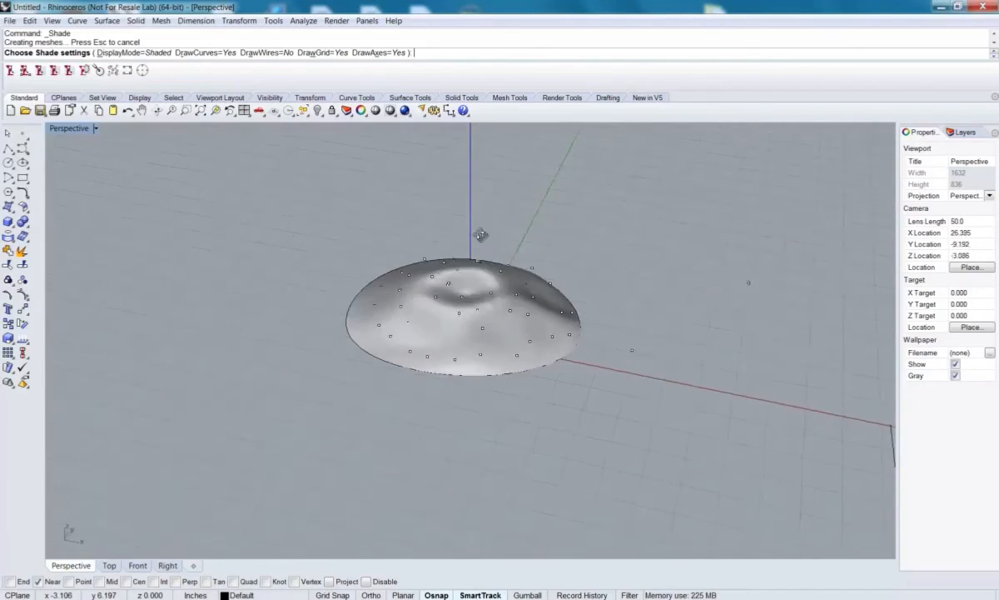
{"action": "left_click_drag", "start_coordinate": [479, 236], "coordinate": [446, 346]}
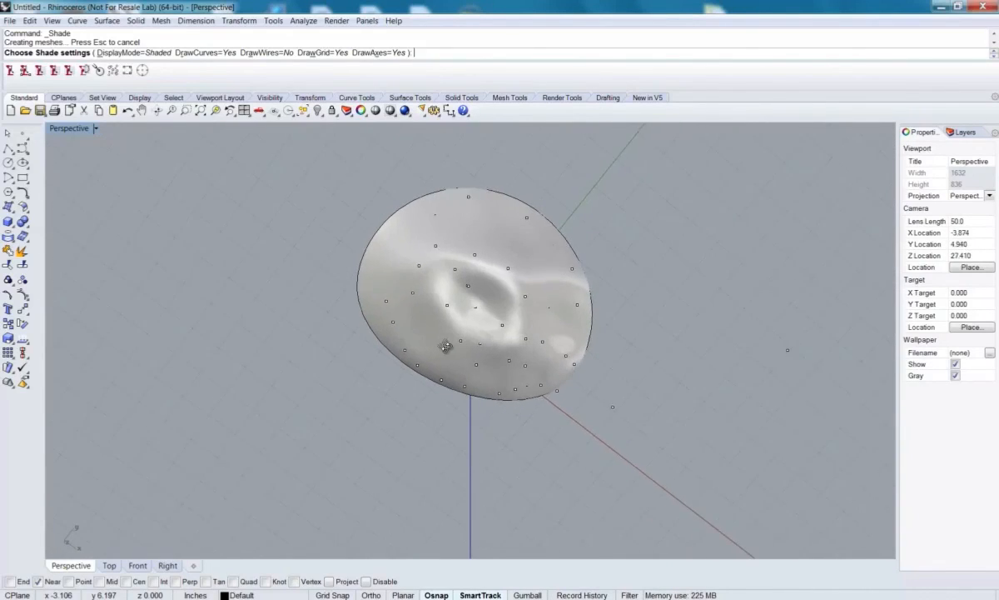
{"action": "left_click_drag", "start_coordinate": [446, 346], "coordinate": [479, 283]}
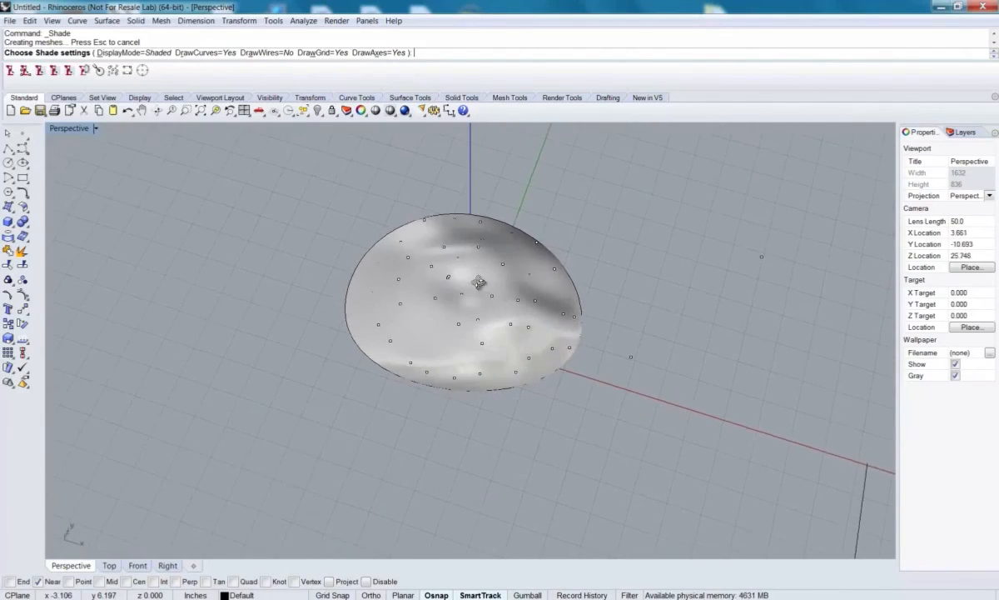
{"action": "left_click_drag", "start_coordinate": [479, 283], "coordinate": [491, 323]}
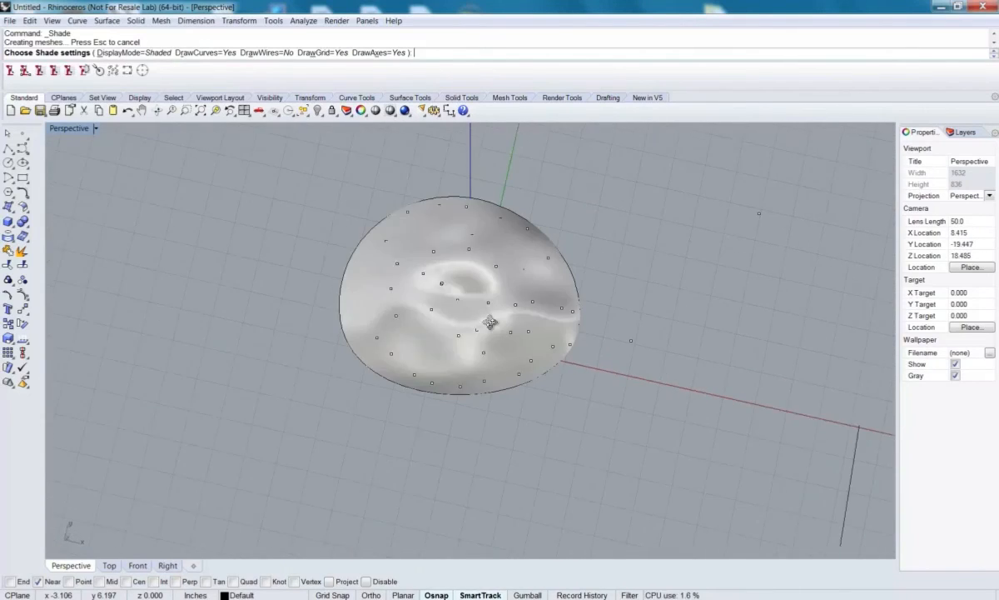